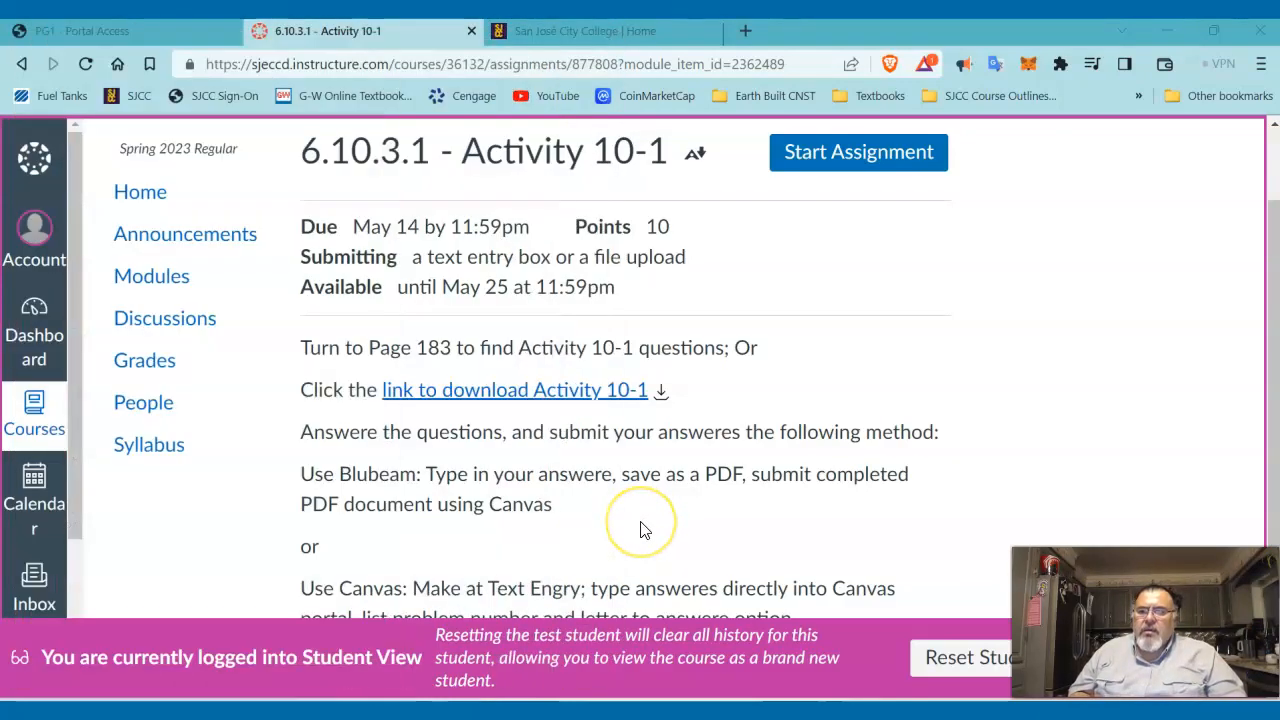
mouse_move(565, 585)
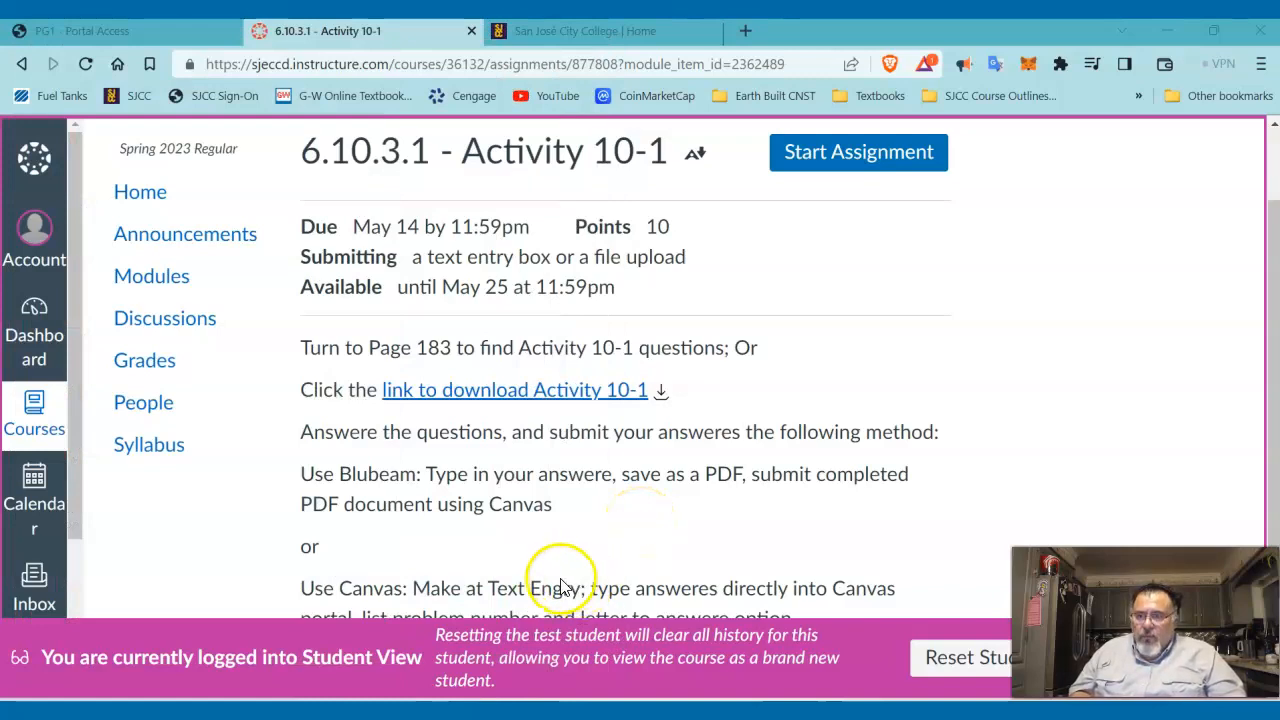
mouse_move(461, 360)
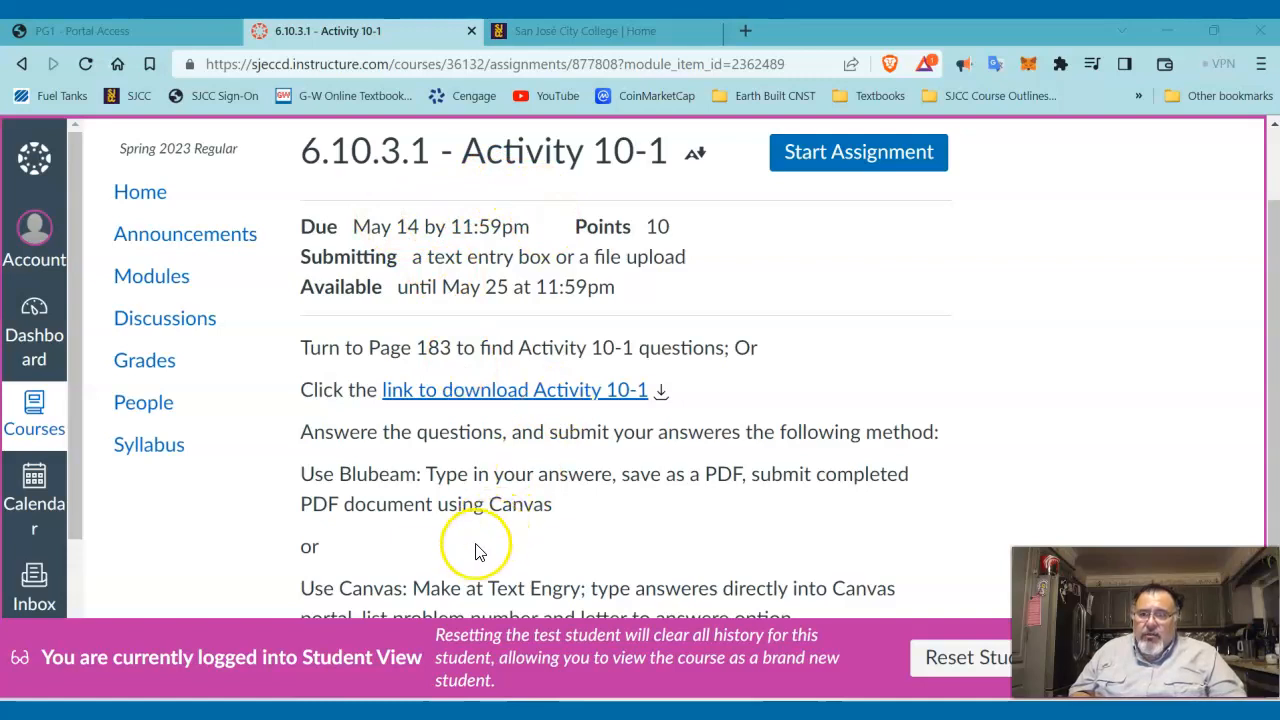
mouse_move(463, 558)
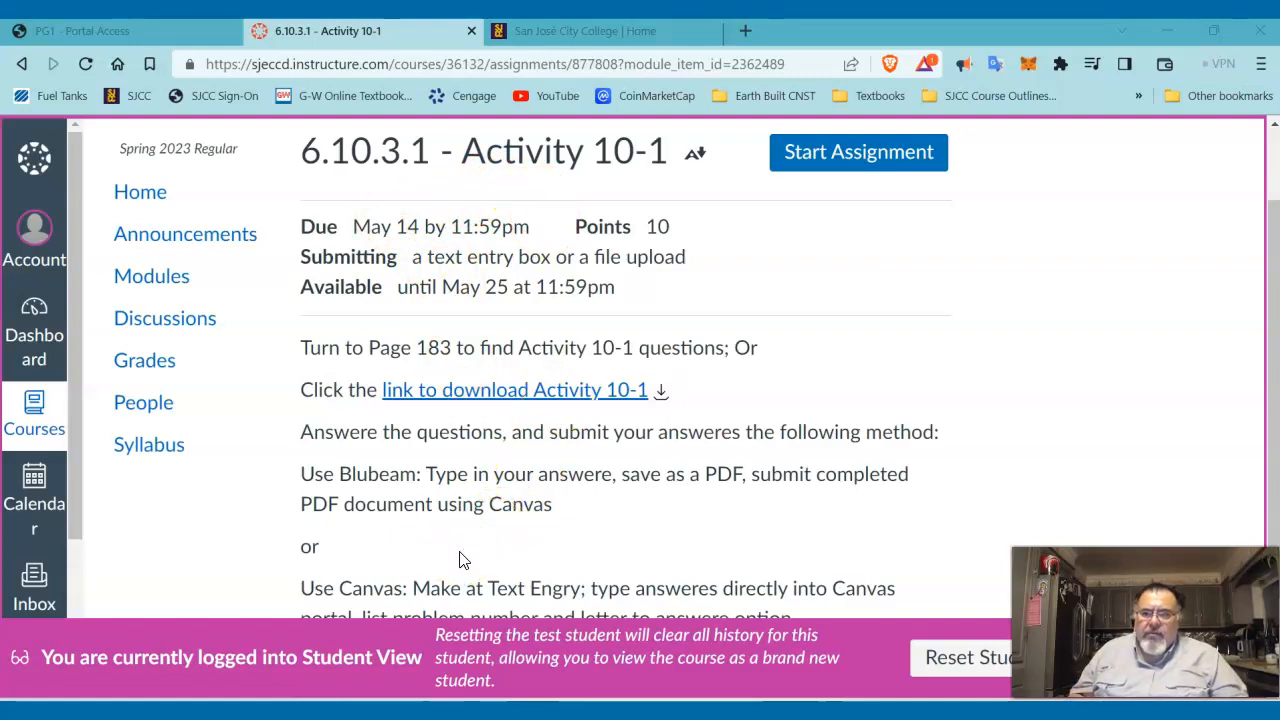
mouse_move(472, 550)
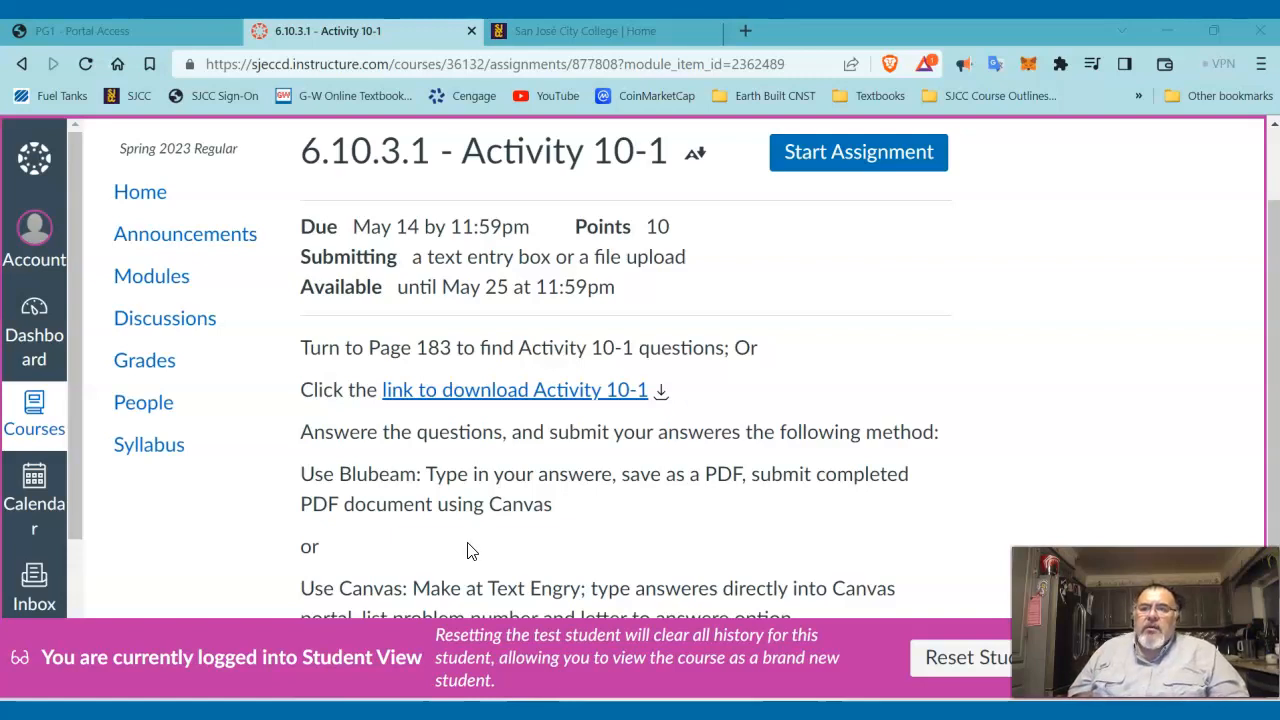
- Scroll through the Activity 10-1 instructions, back to the top, and down again
scroll("down", 3)
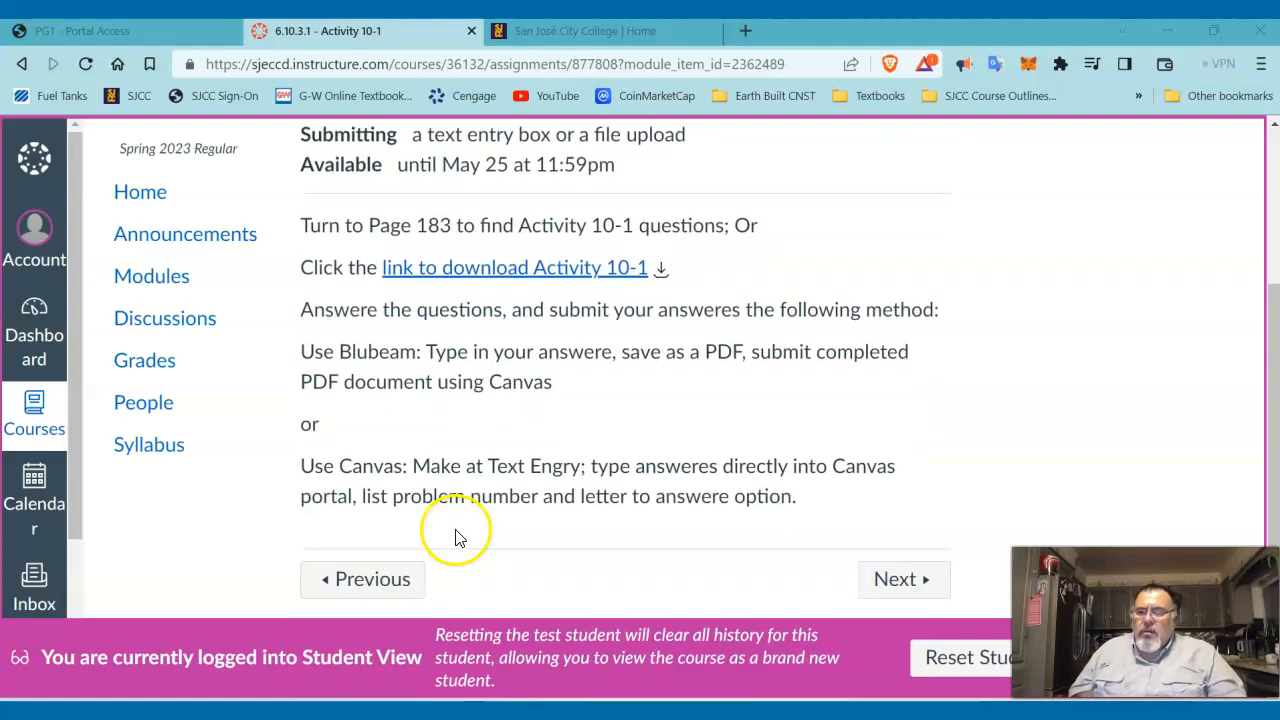
scroll("up", 3)
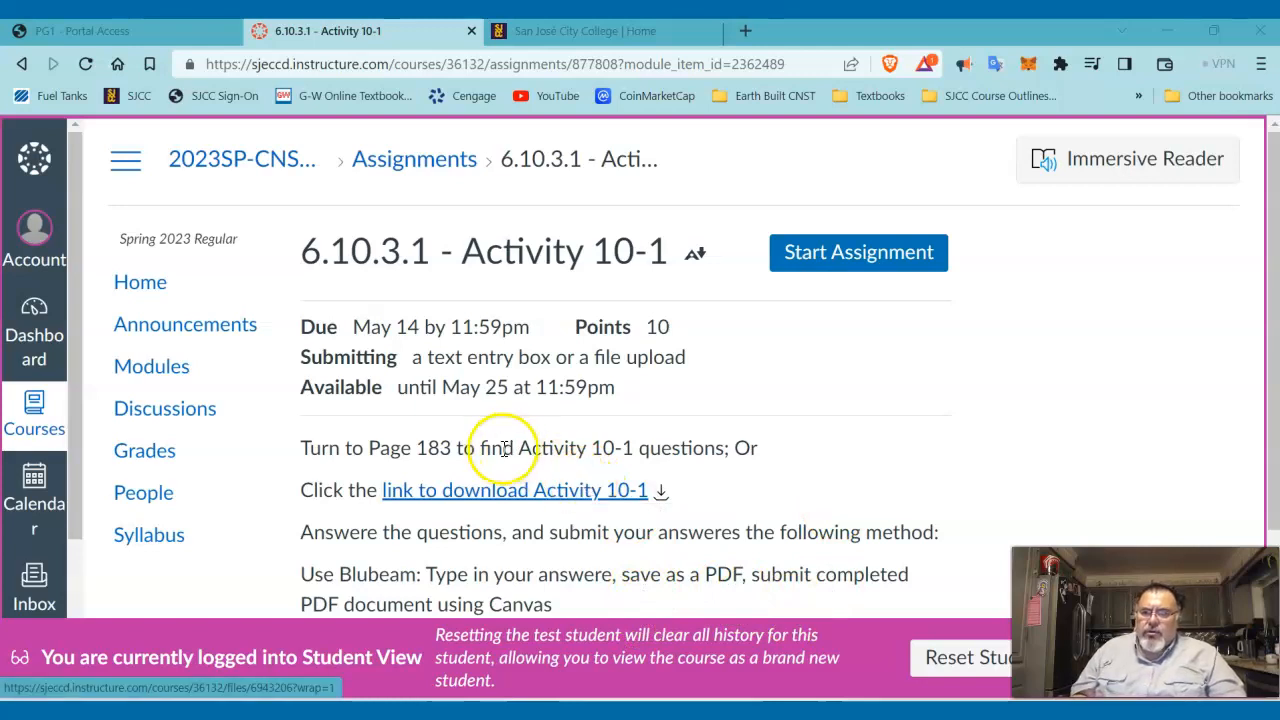
scroll("down", 3)
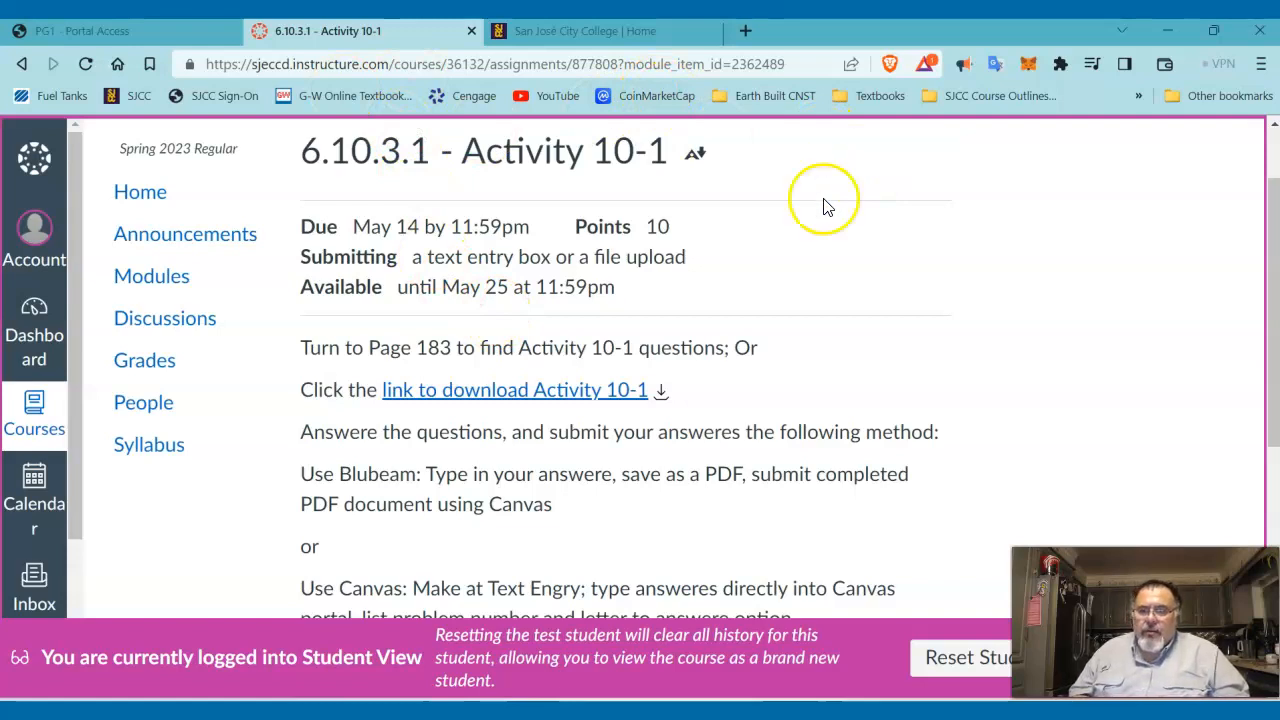
- Choose the Text Entry submission option for Activity 10-1
scroll("down", 3)
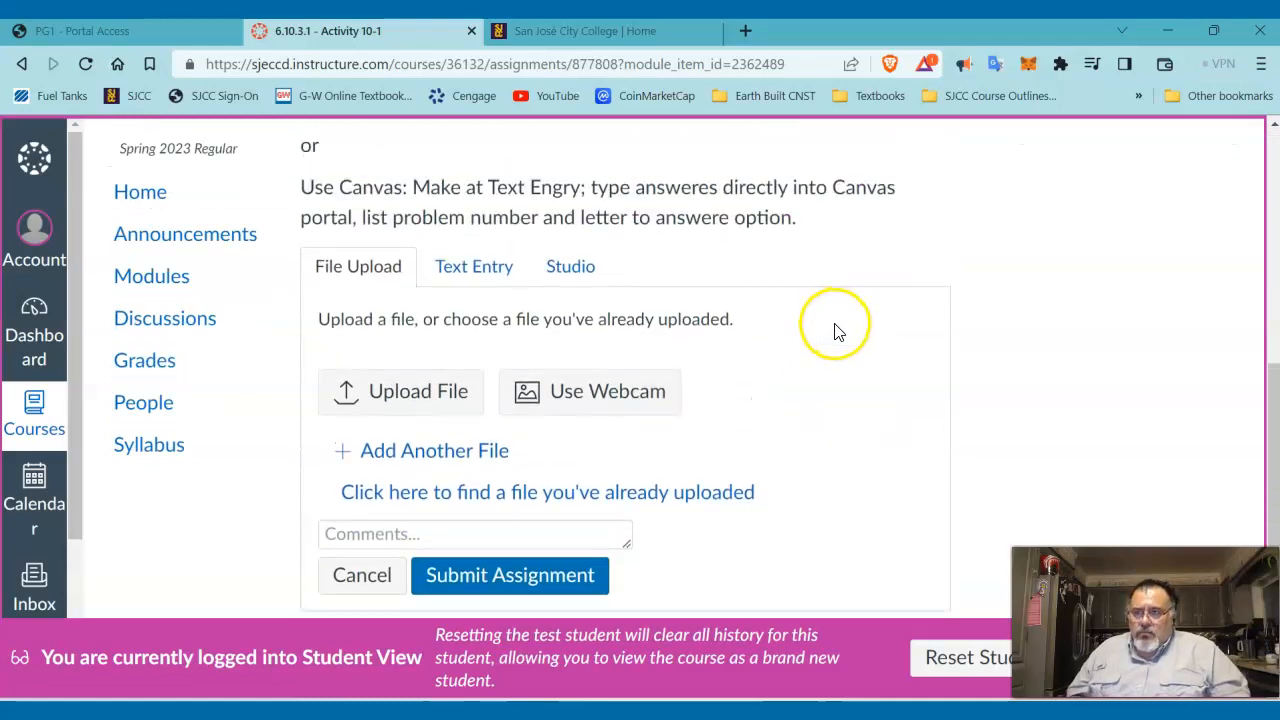
scroll("down", 3)
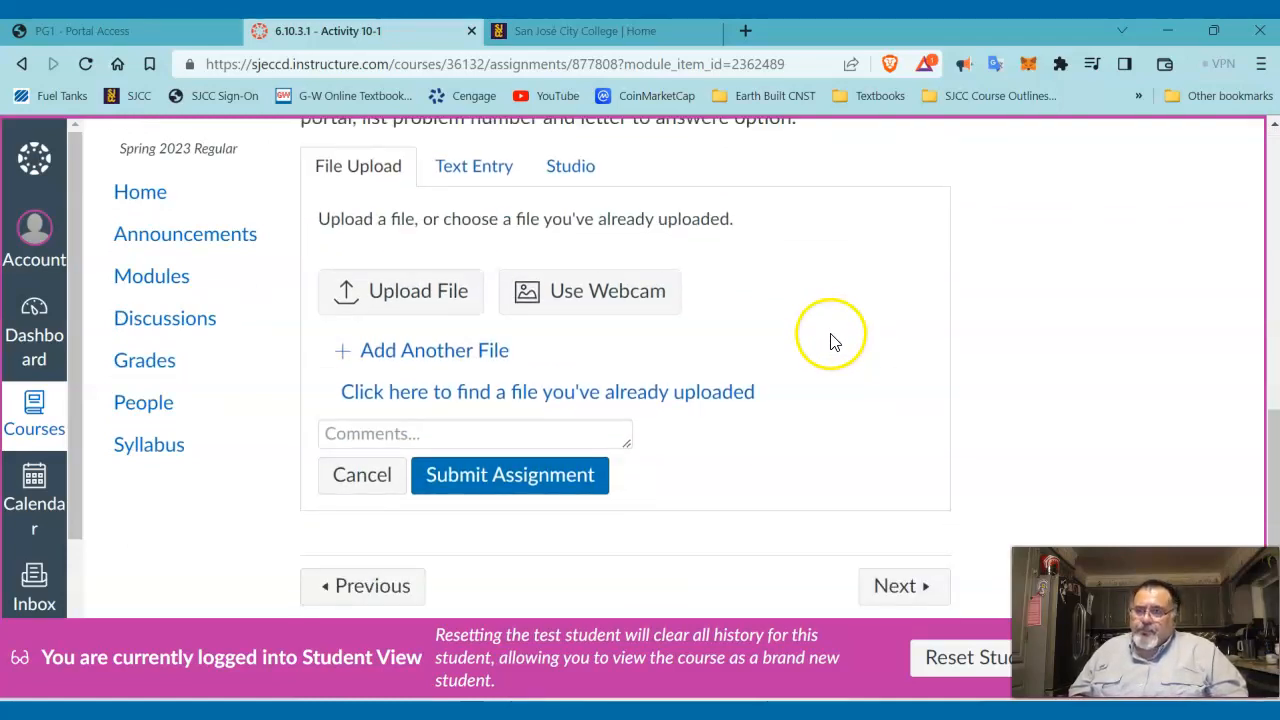
mouse_move(475, 305)
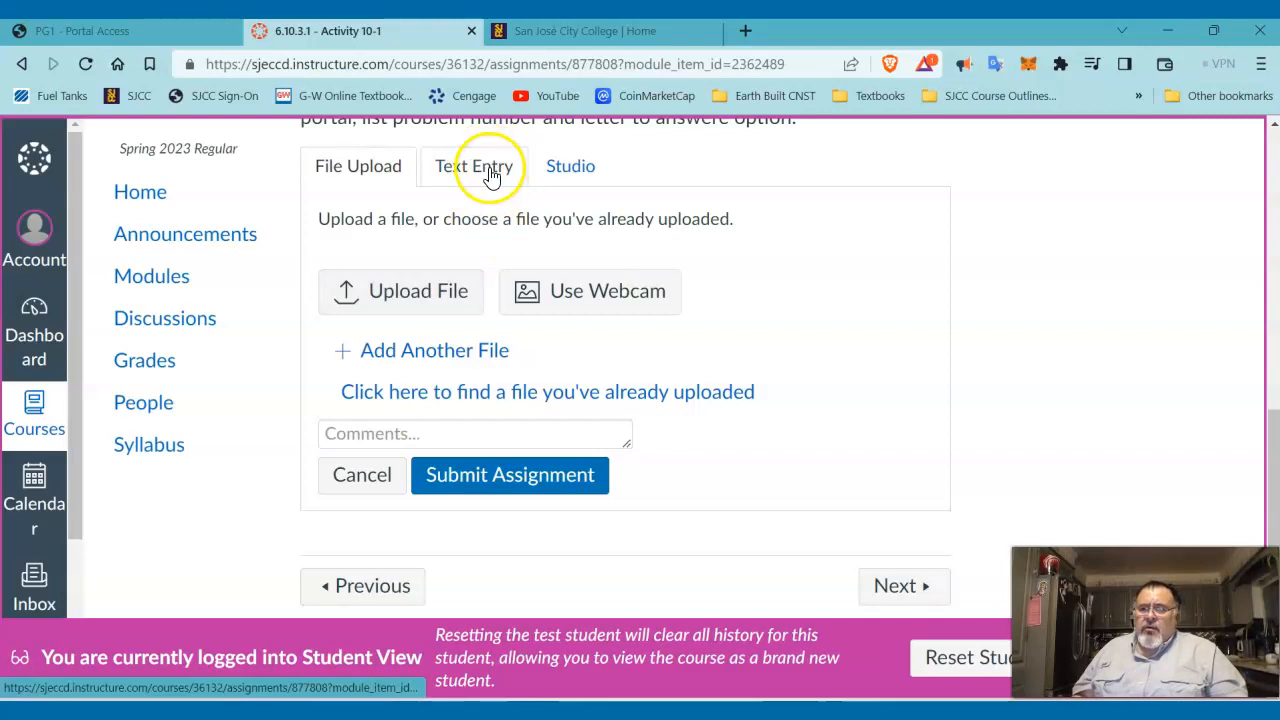
left_click(473, 166)
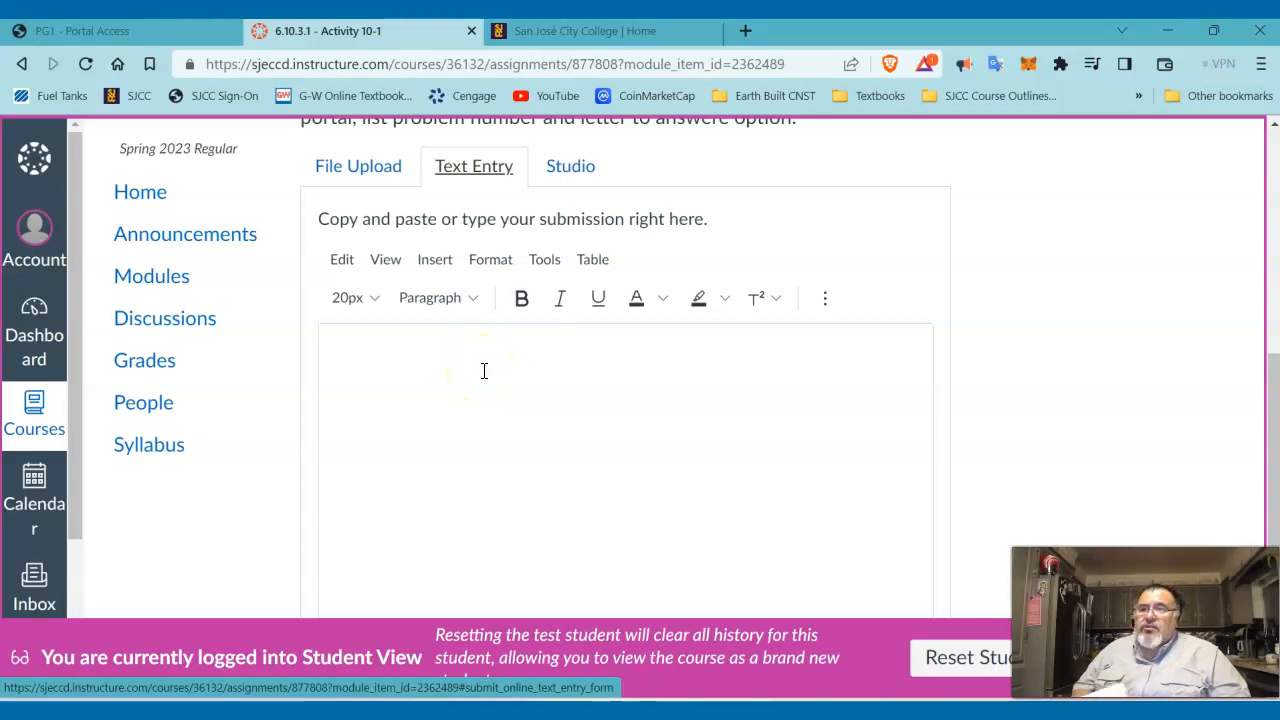
- Enter 'Antonio Perez', the 10-1 Activity heading, and answer number 1 in the editor
left_click(483, 371)
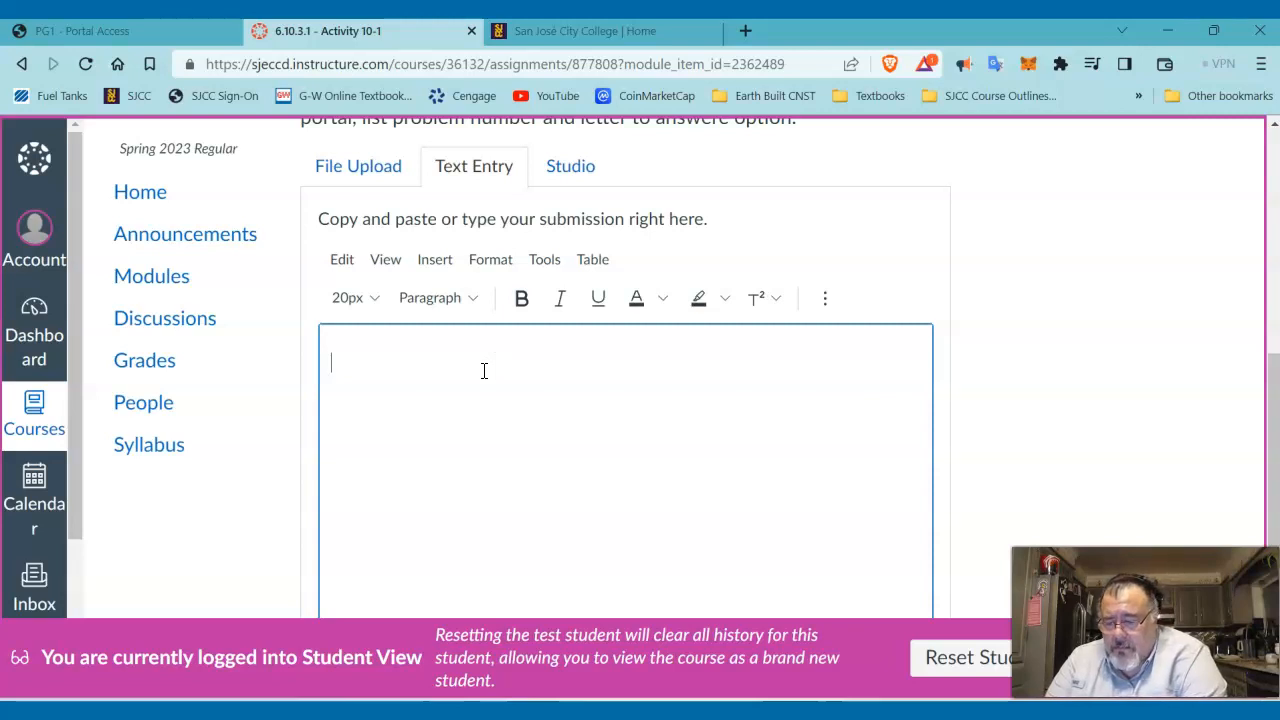
type("Antonio")
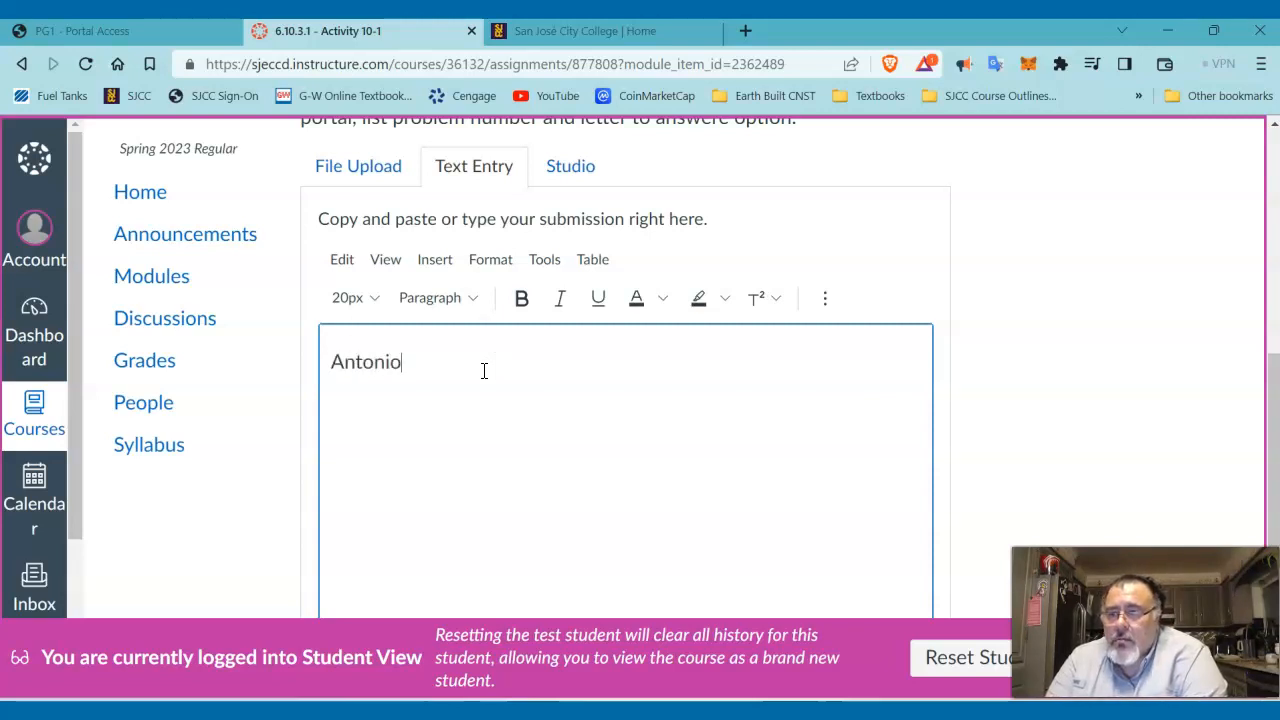
type("Perez")
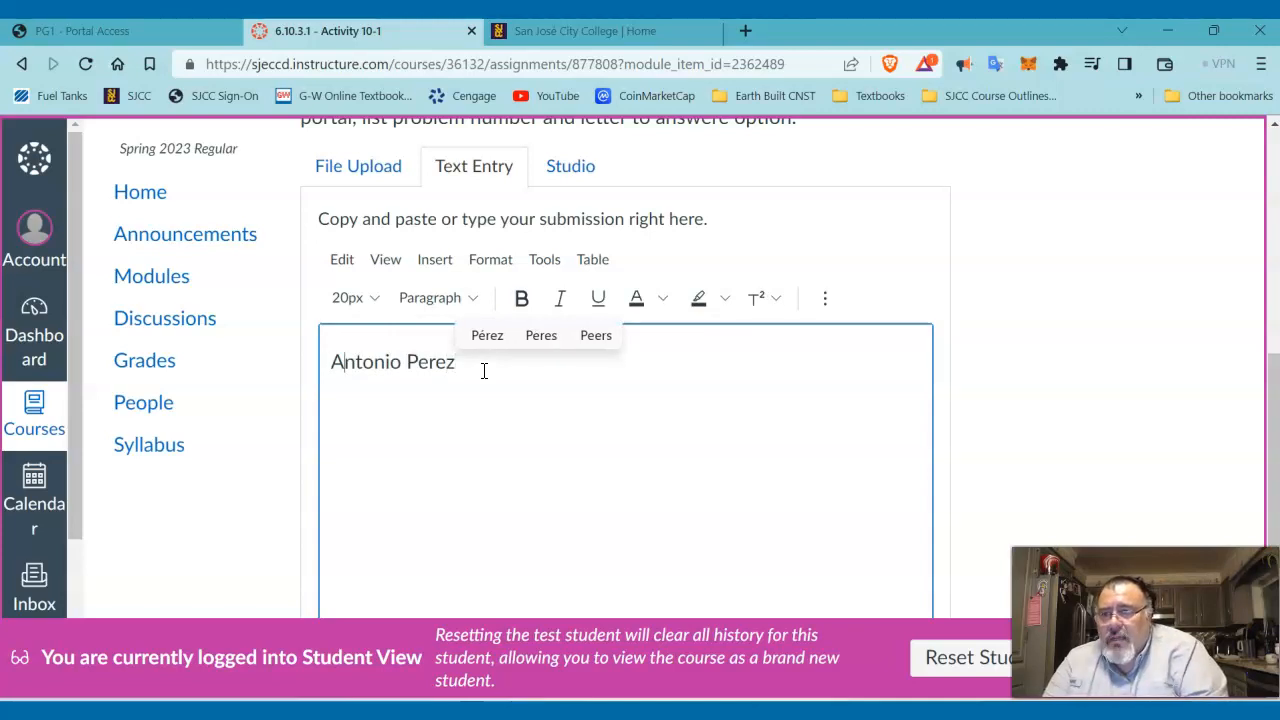
type("10")
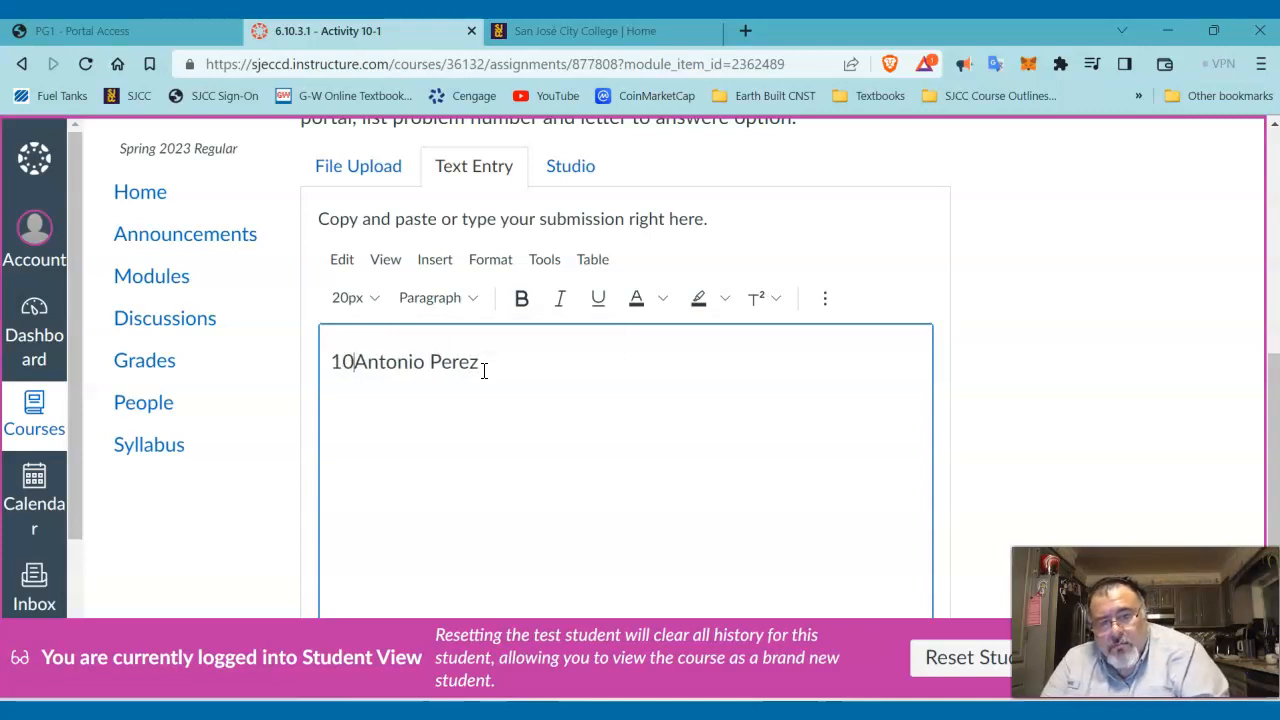
type("-2")
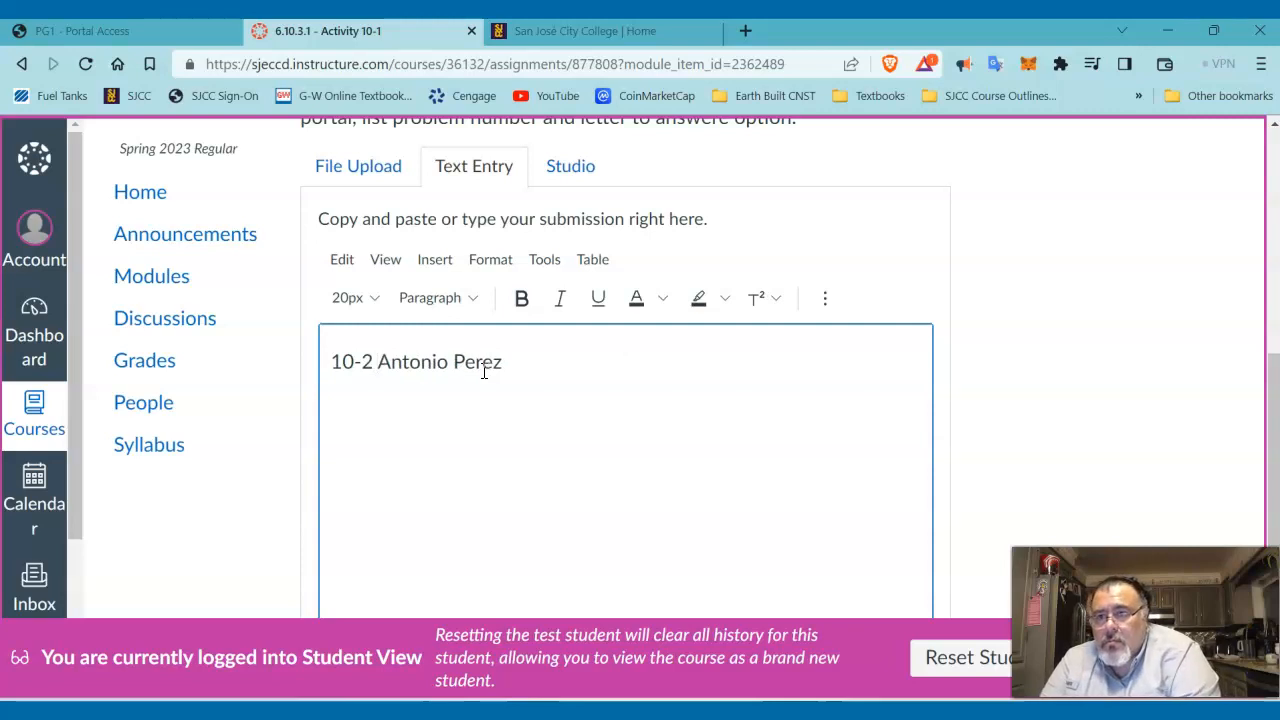
type("Acti")
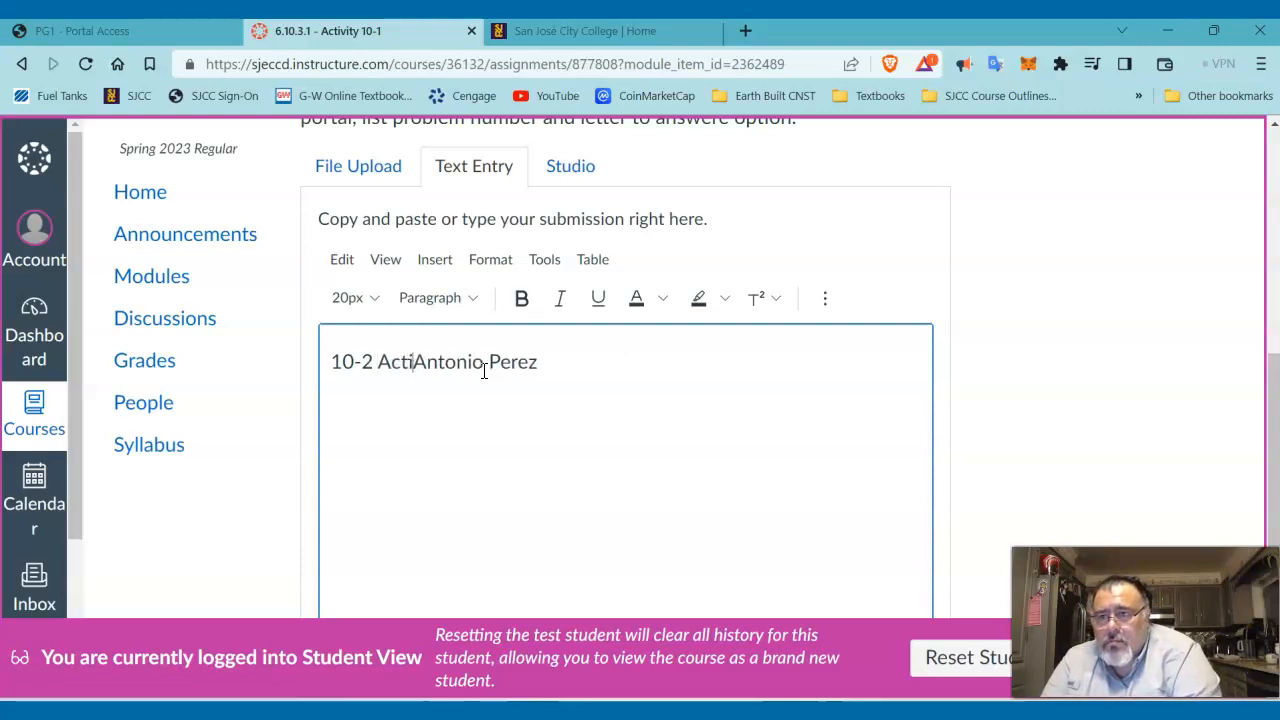
type("vity")
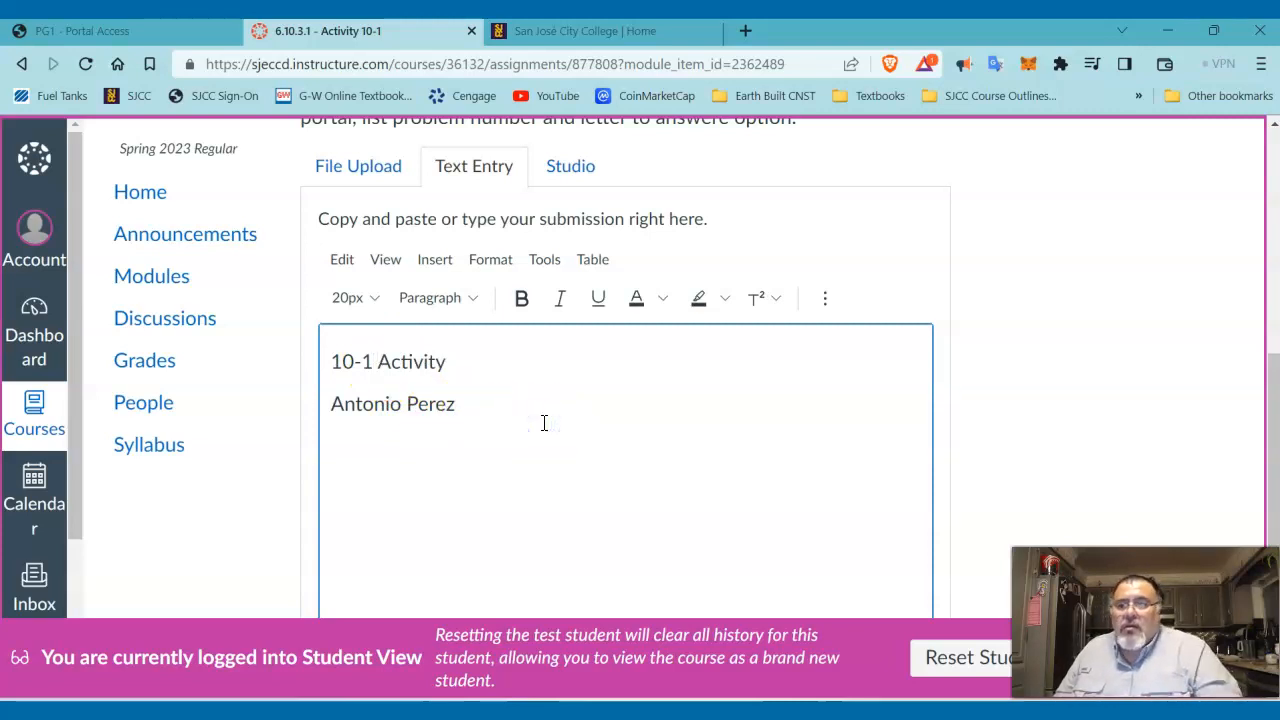
type("1")
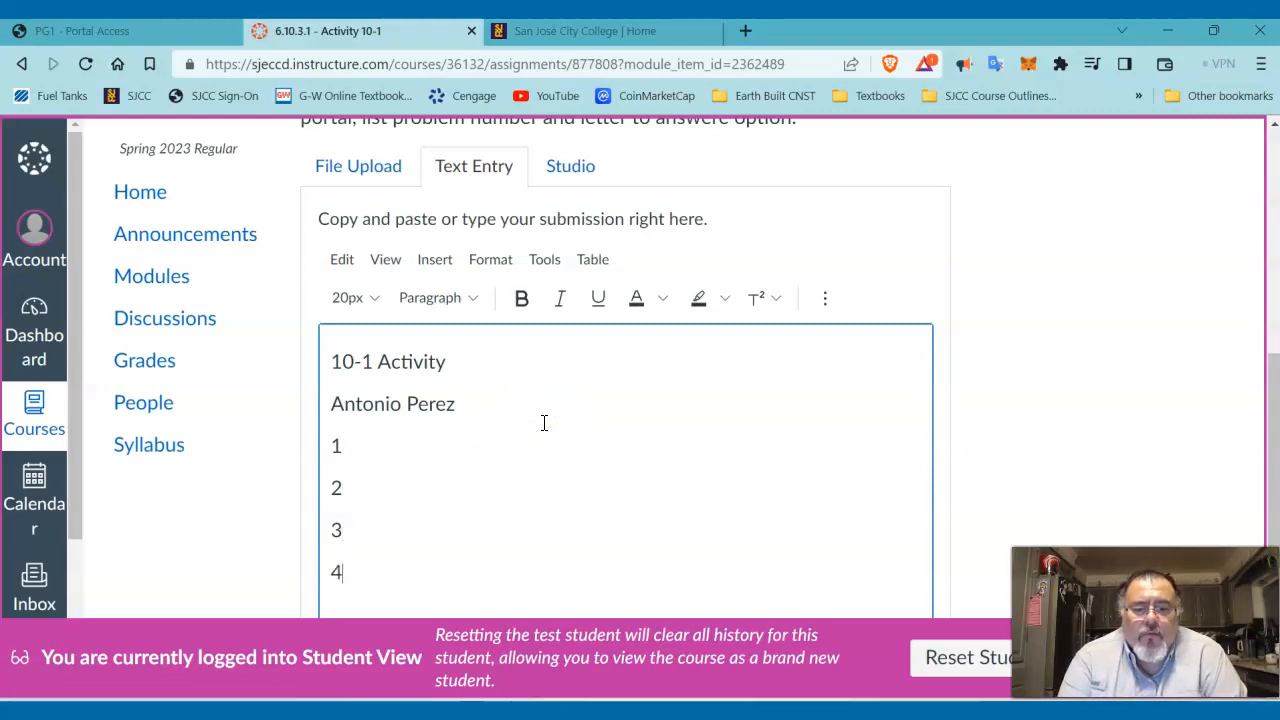
scroll("down", 3)
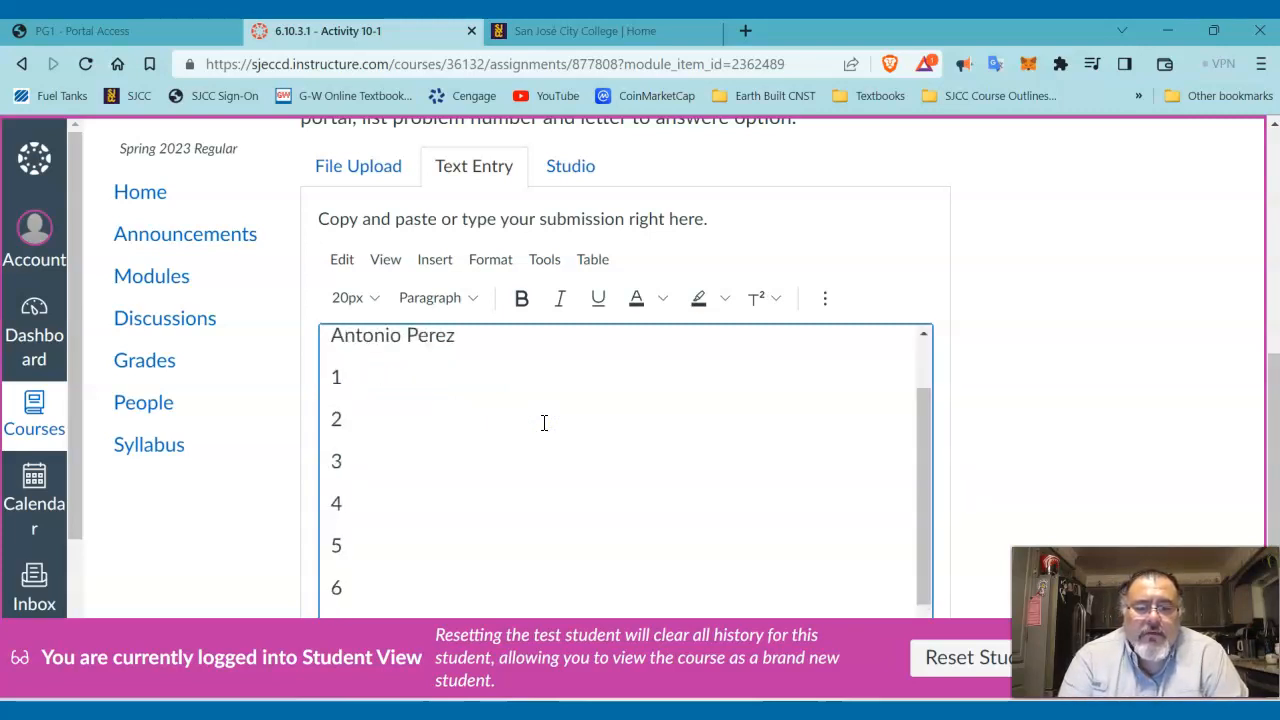
scroll("down", 3)
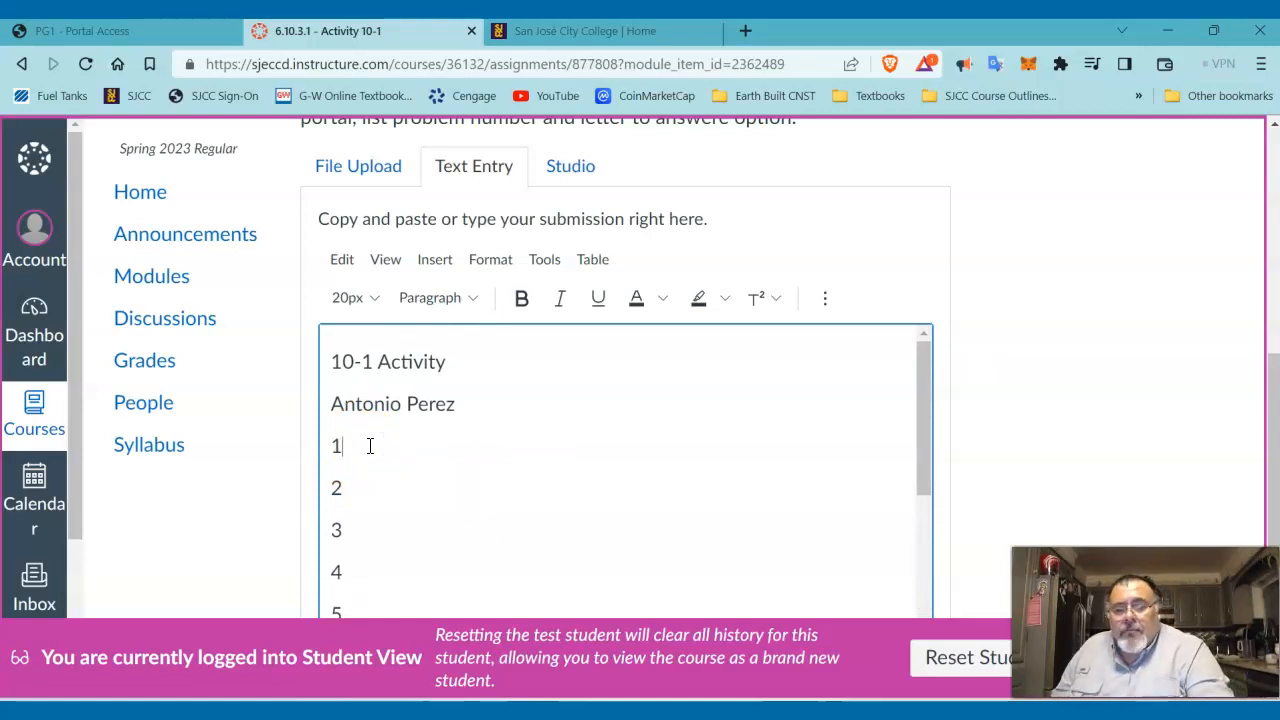
- Number items 1a–1c and answer 1b with the scale 1/4" = 1'-0"
type("-")
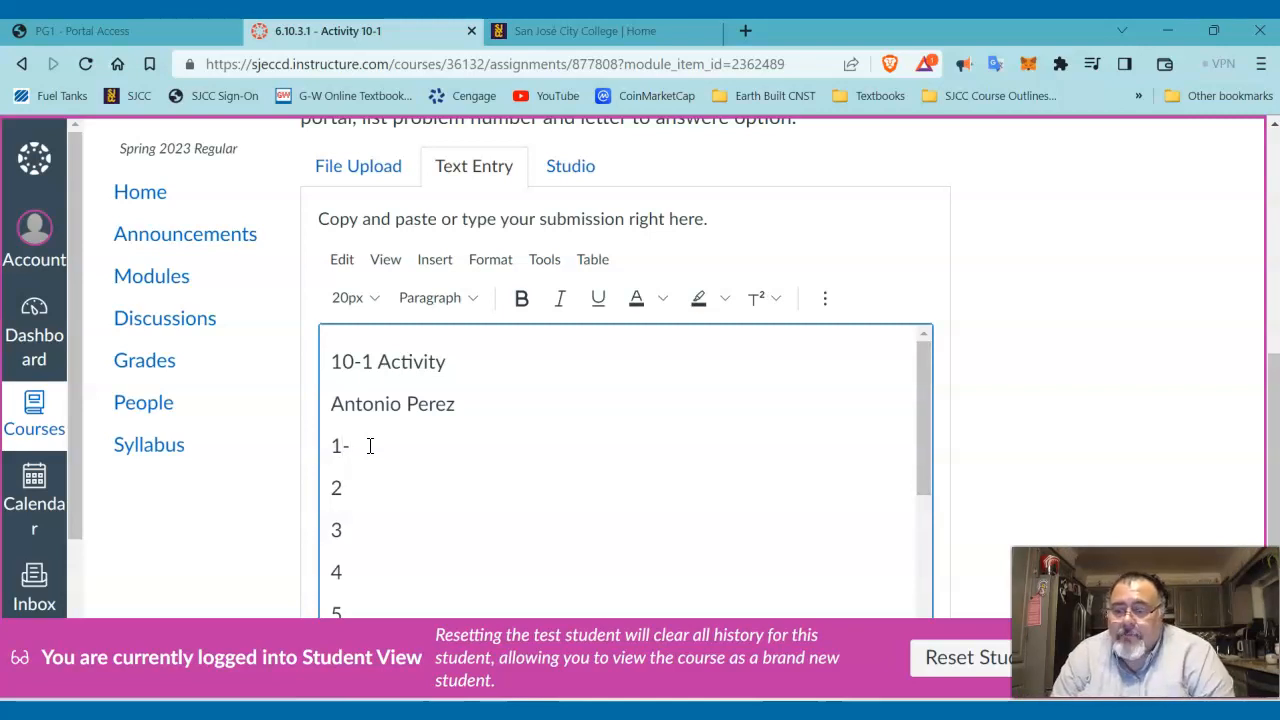
type("a")
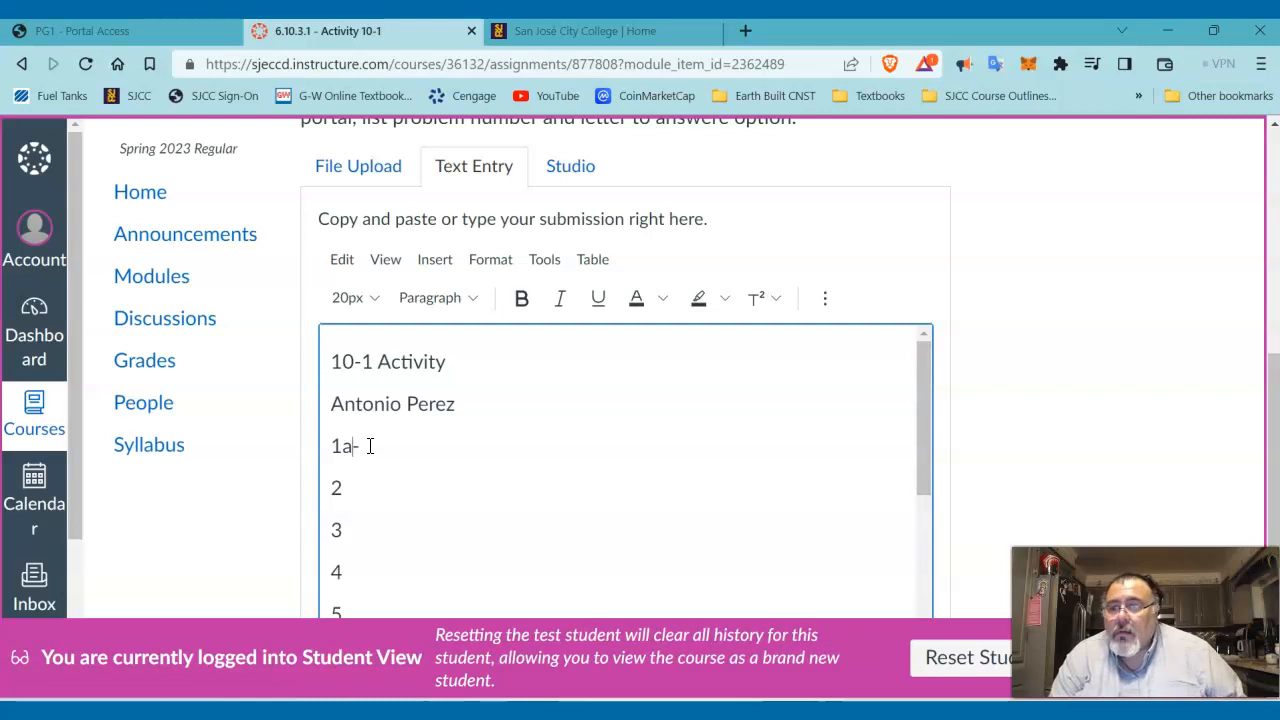
type("1")
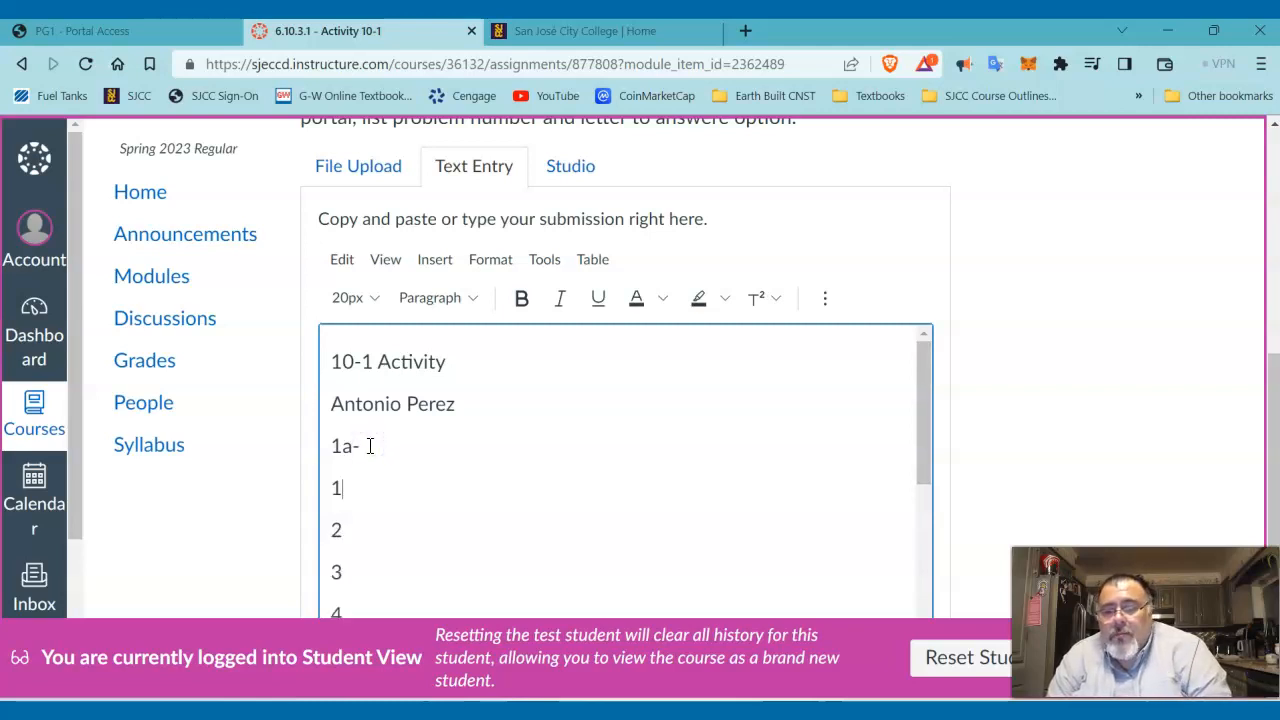
type("b-")
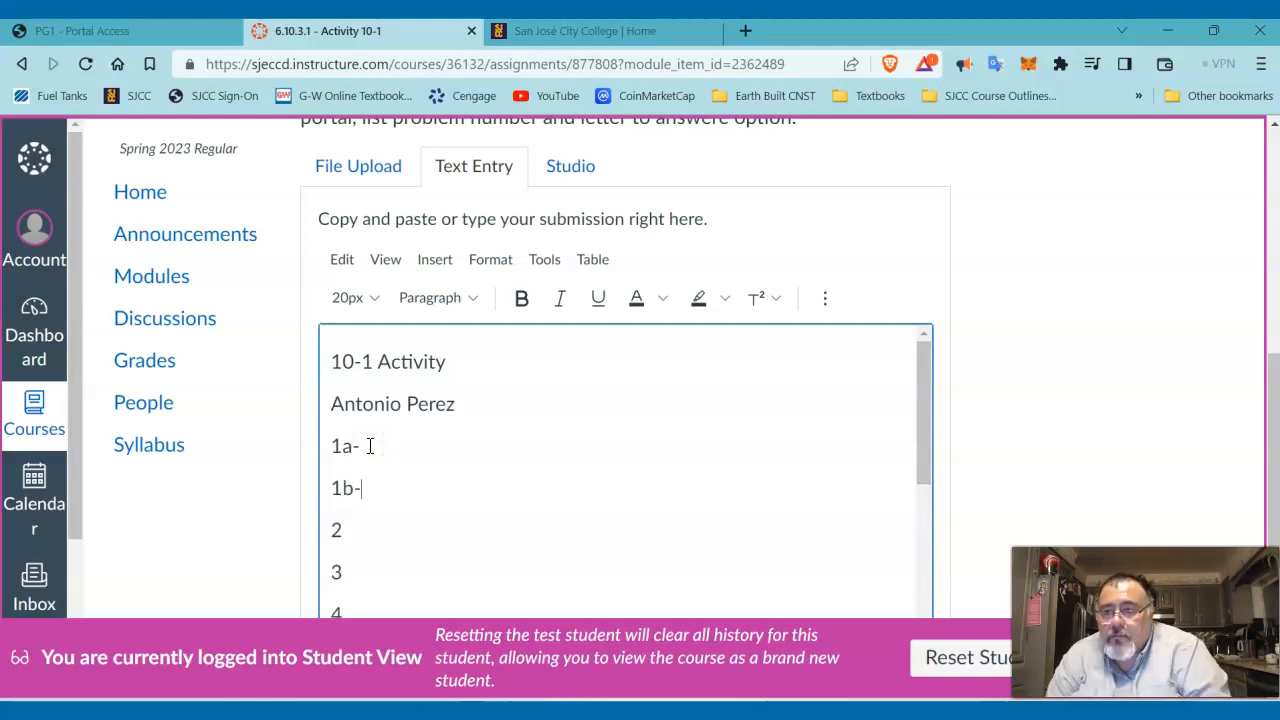
type("1c-")
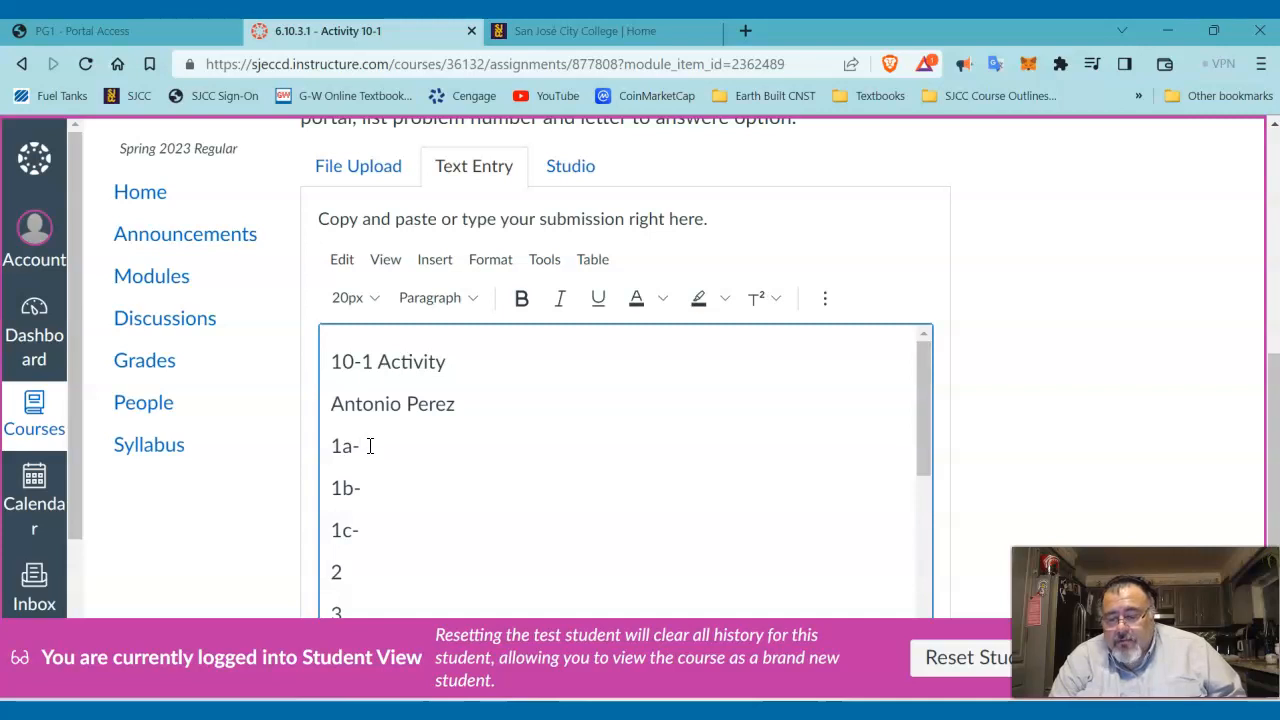
type("S")
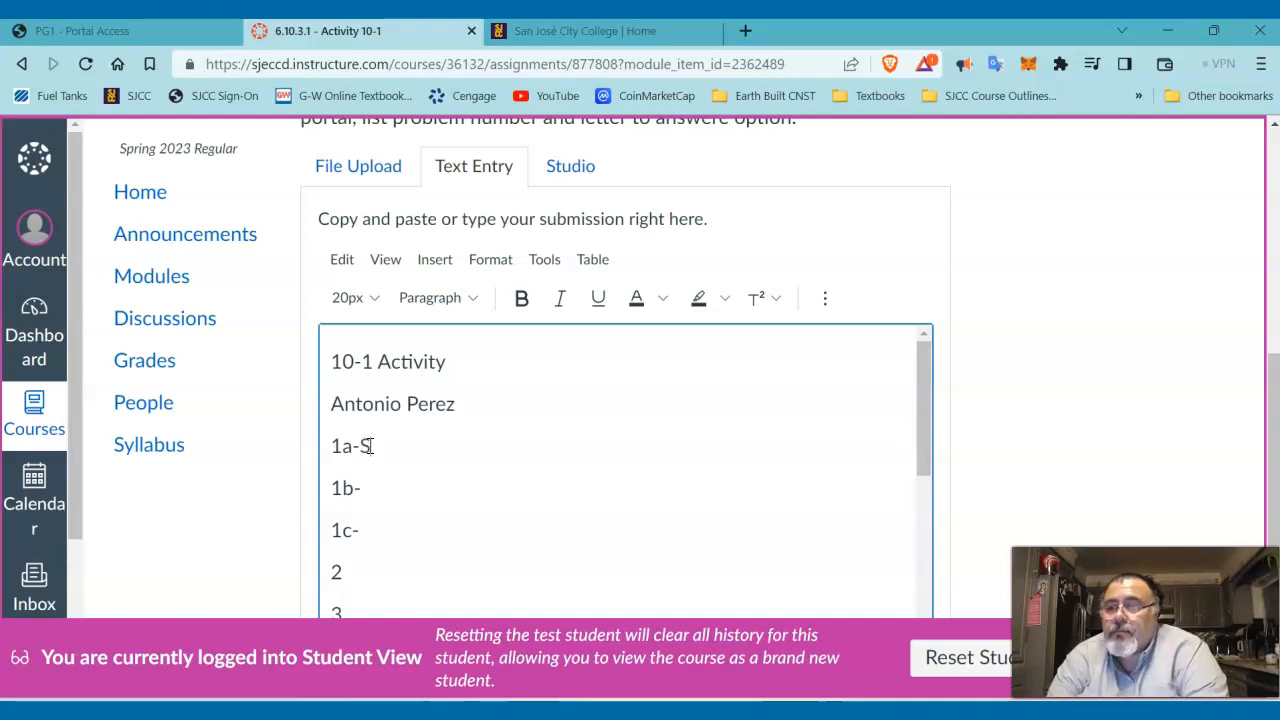
type("heet 2")
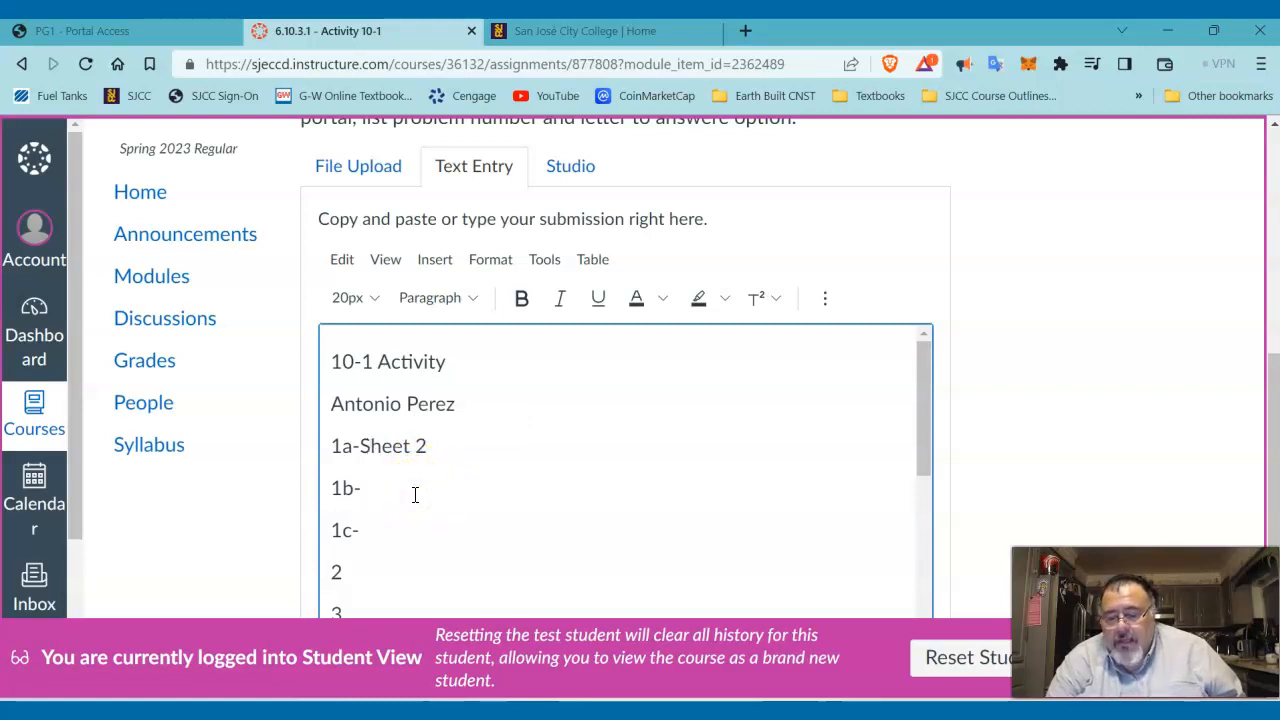
type("1/")
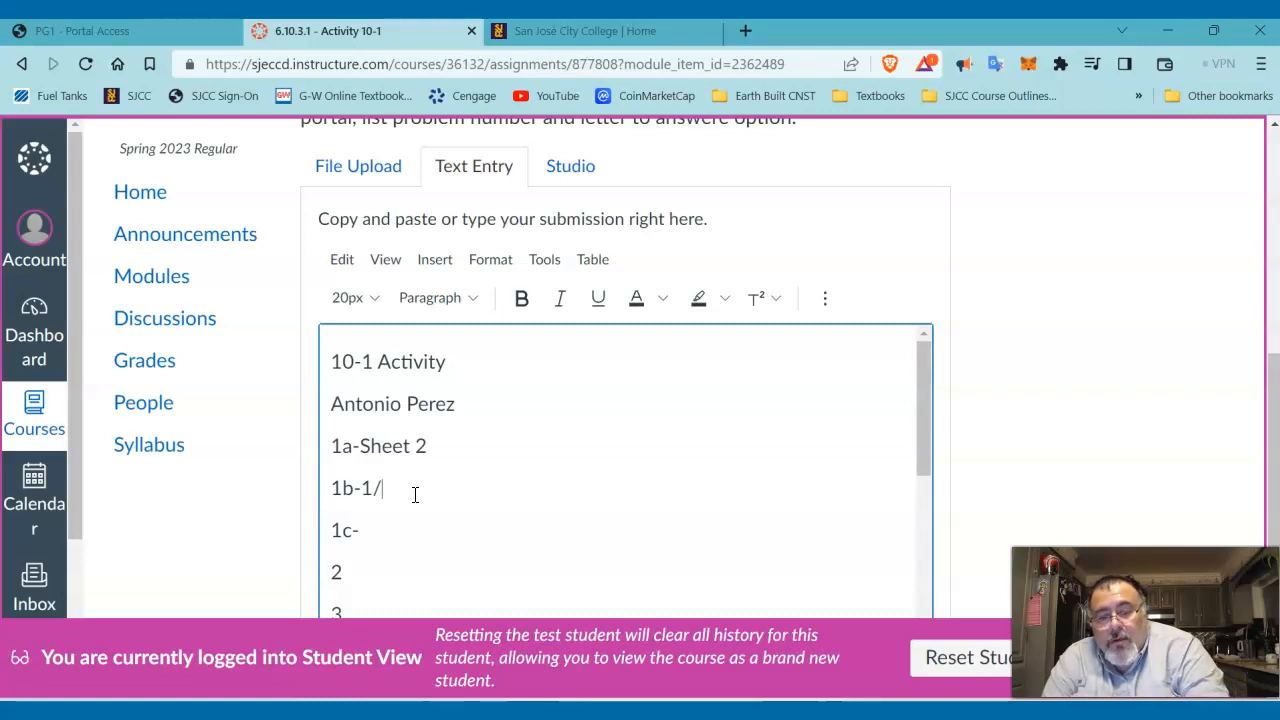
type("4\"")
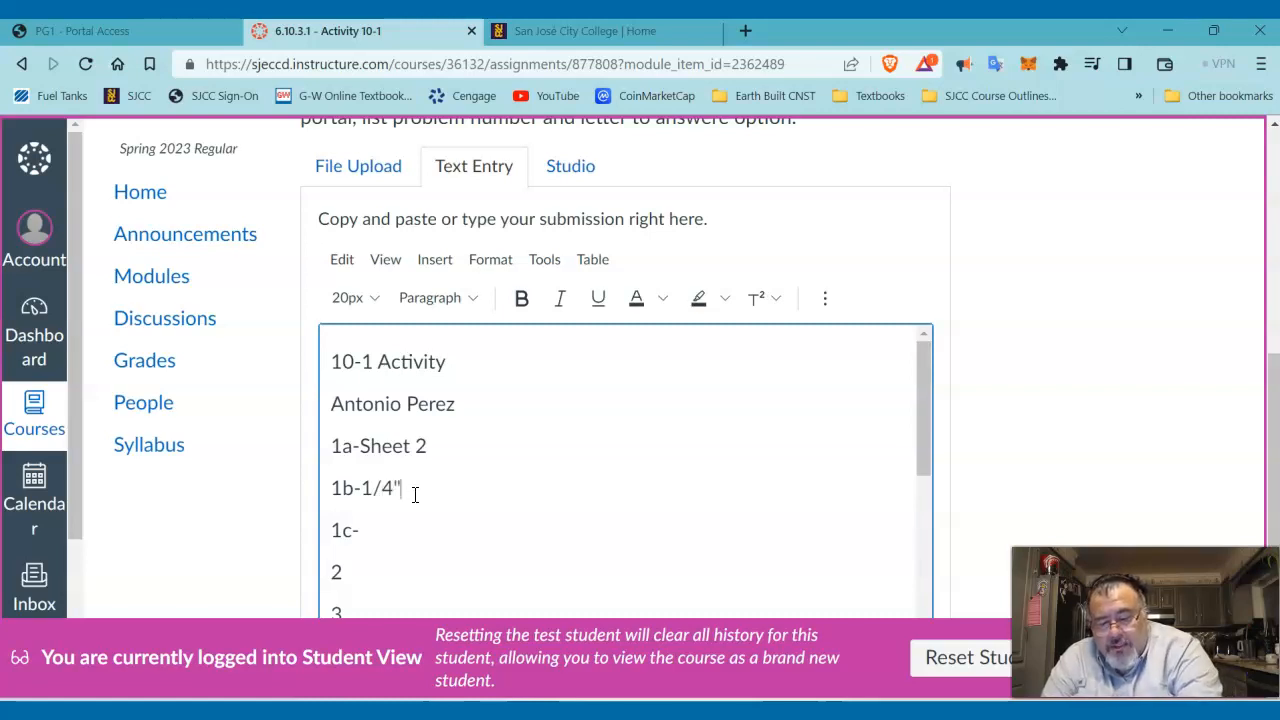
type("=")
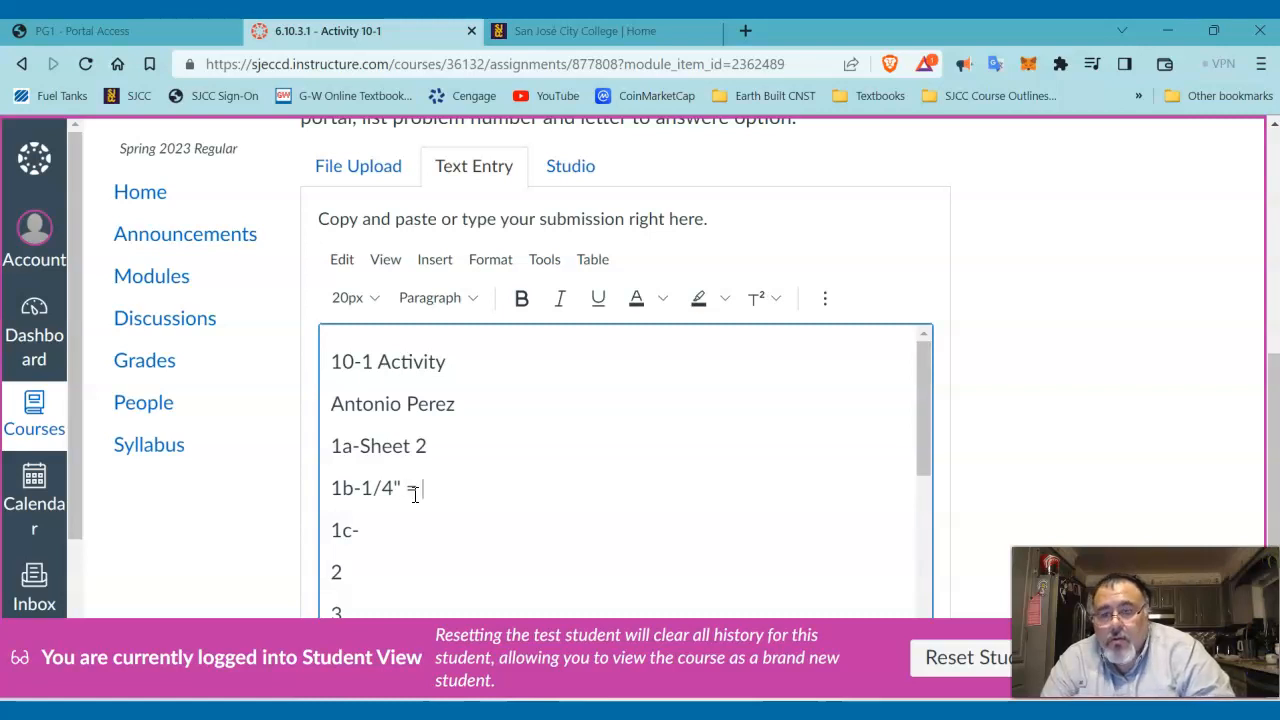
type("1'")
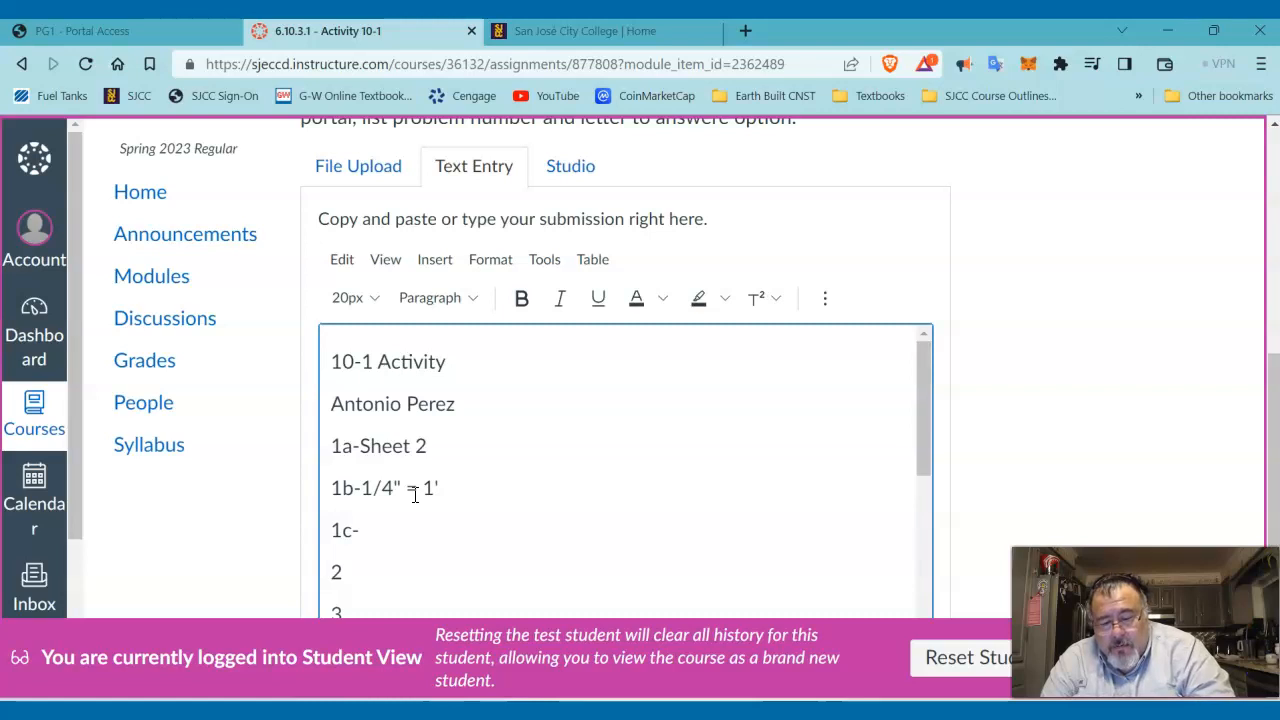
type("-")
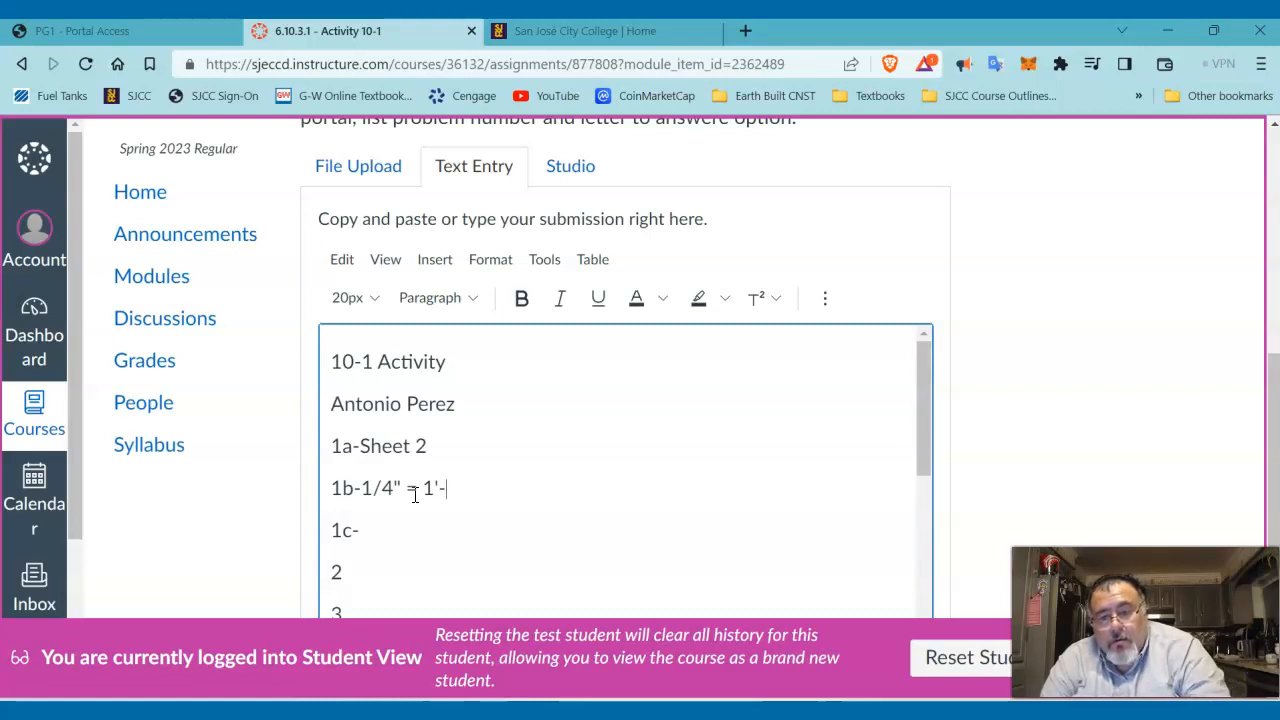
type("0")
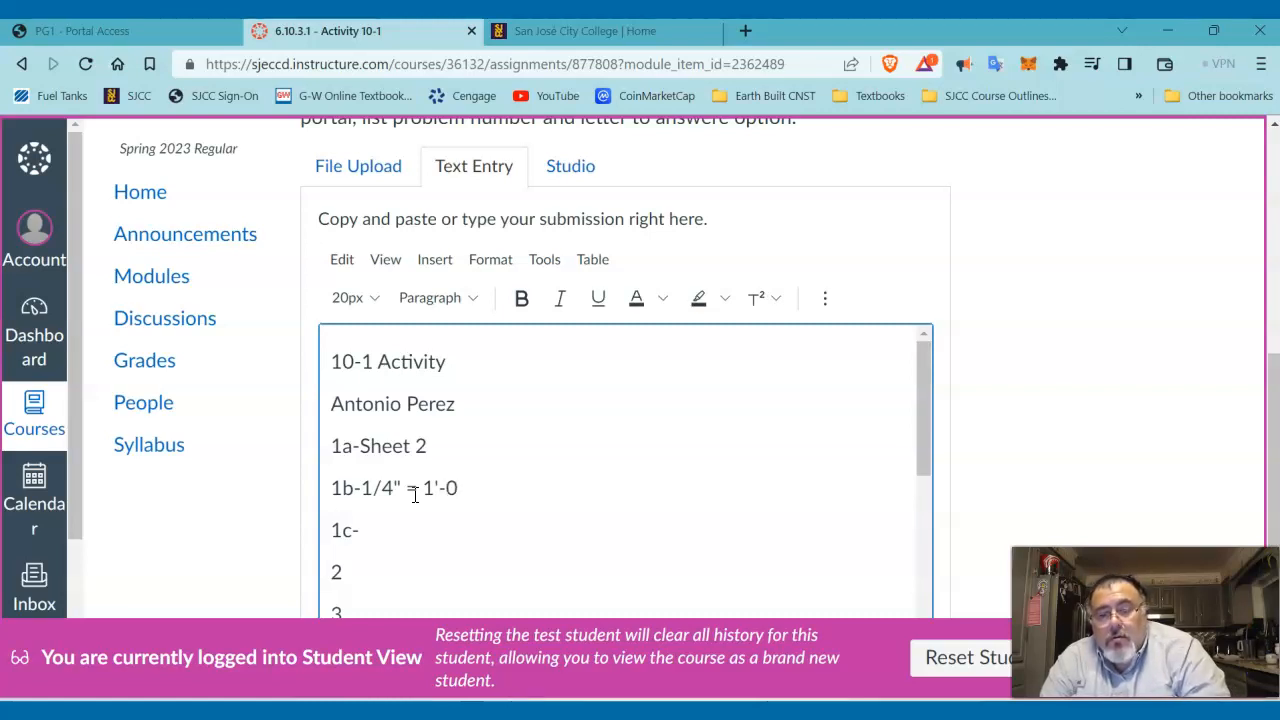
type("\"")
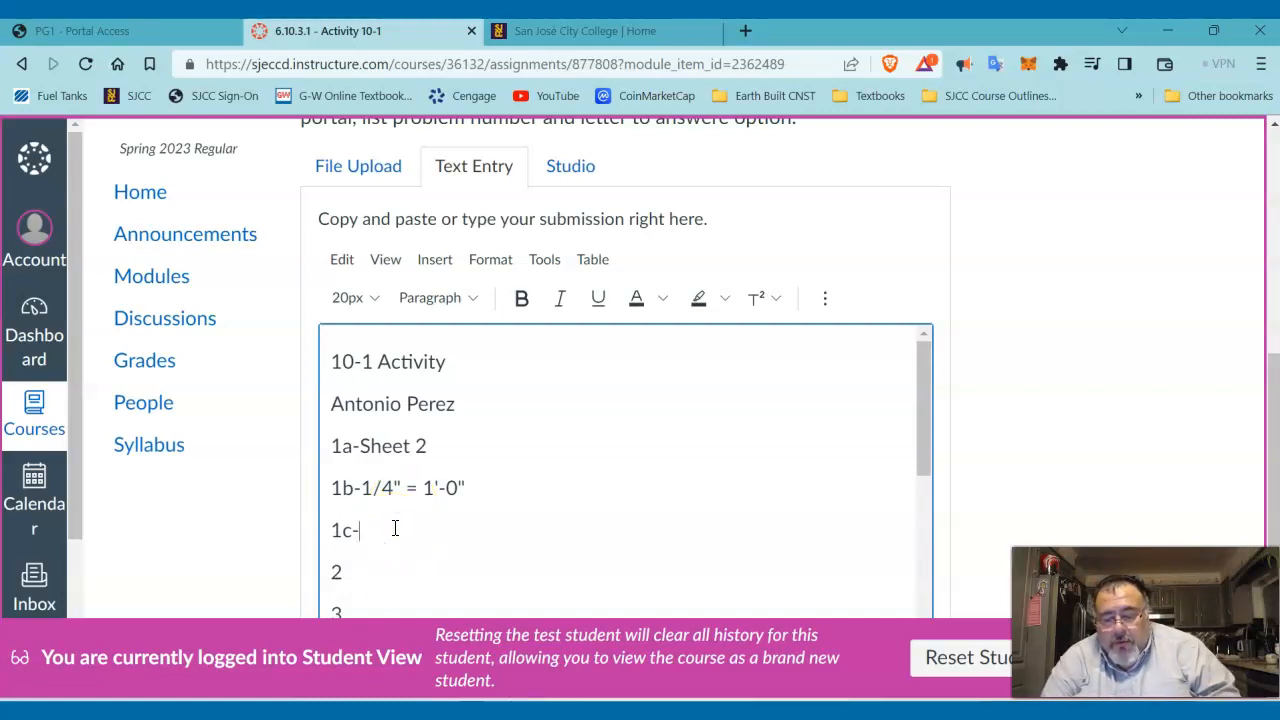
- Answer 1c with 'garage, front porch, back porch'
type("g")
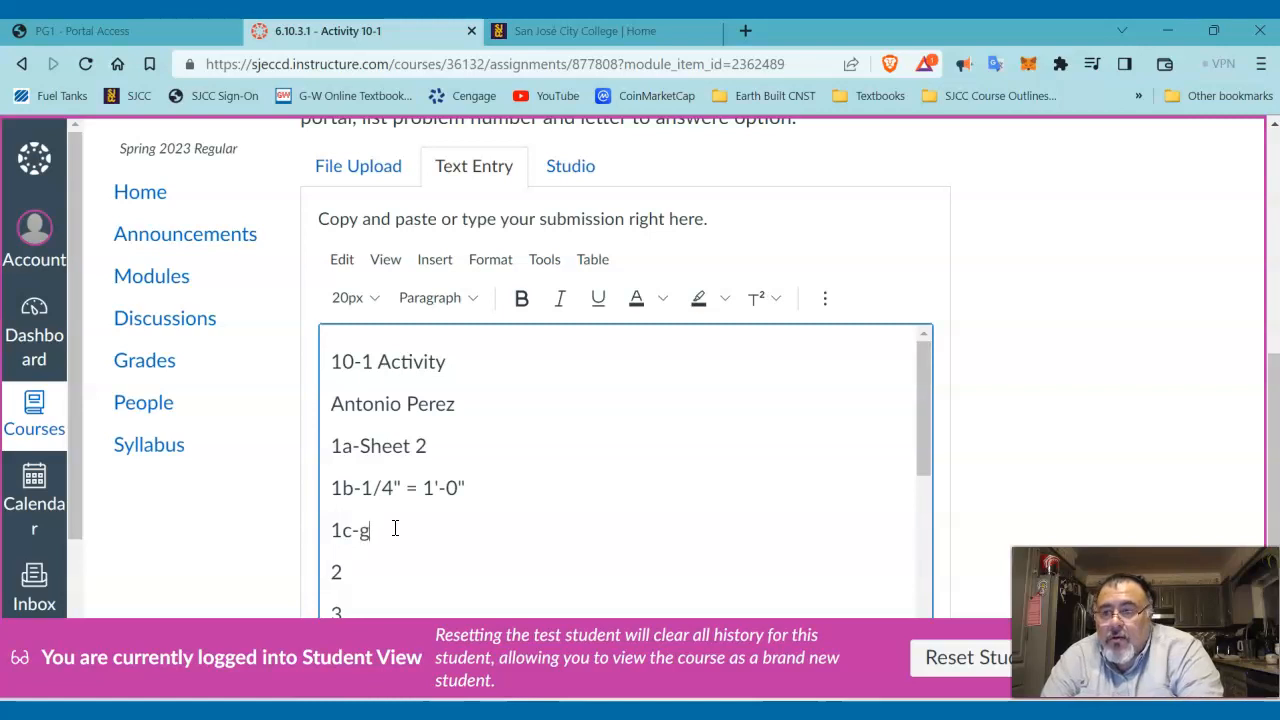
type("arage,")
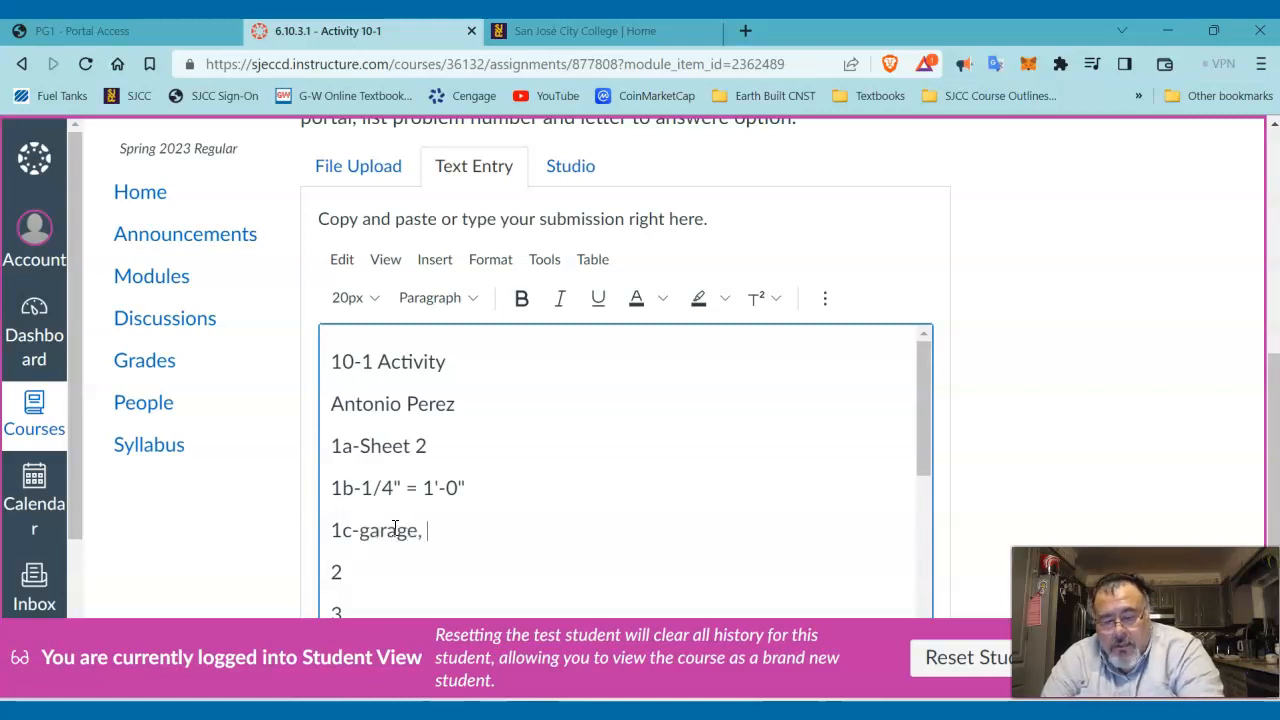
type("front")
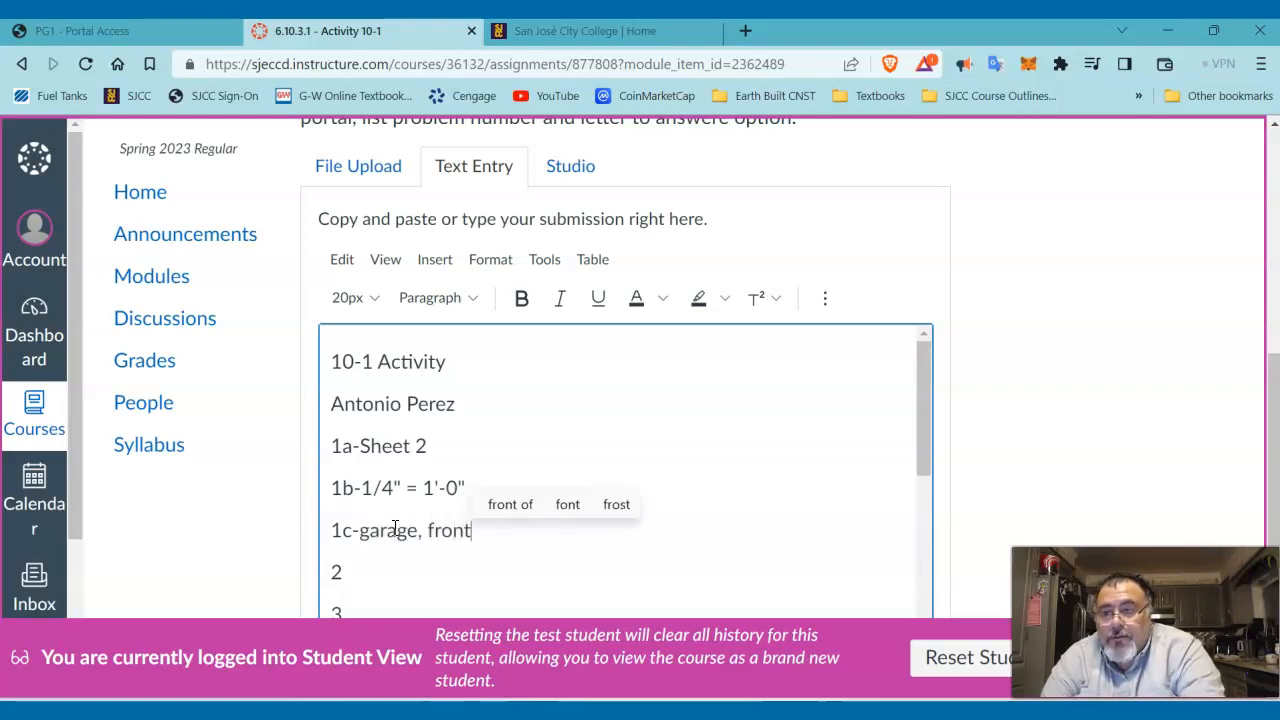
type("porch,")
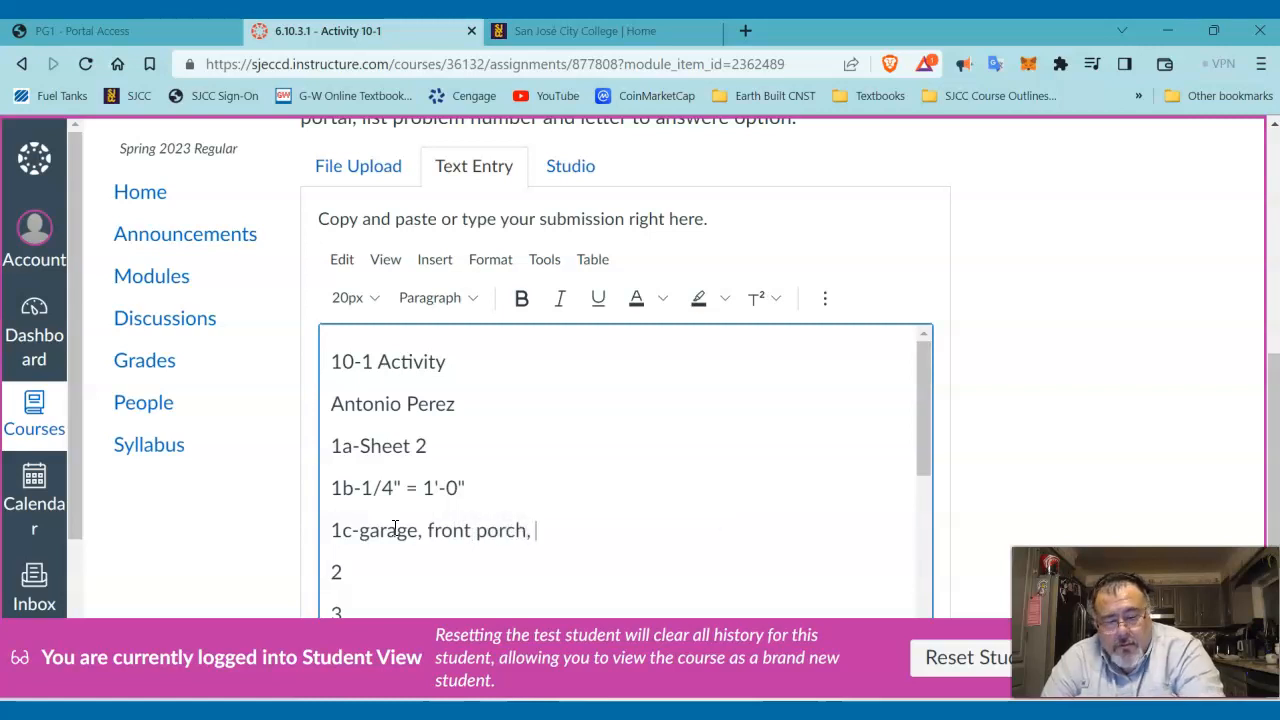
type("b")
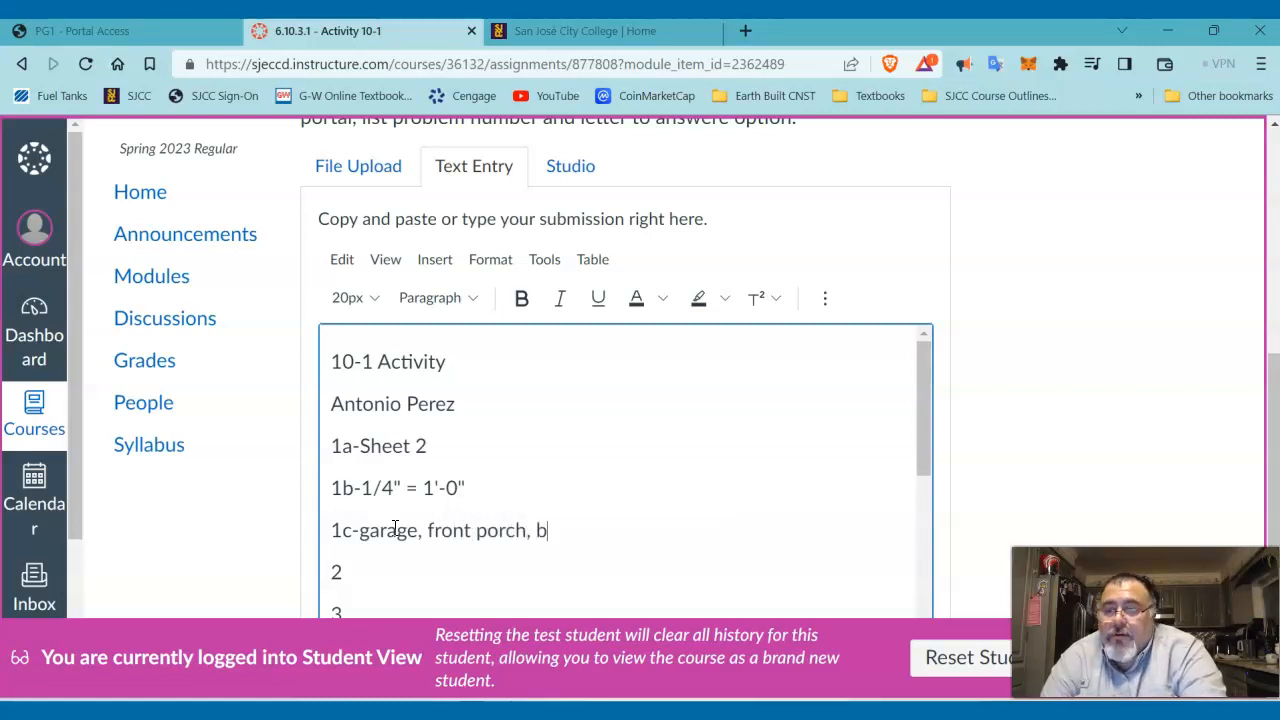
type("ack porch")
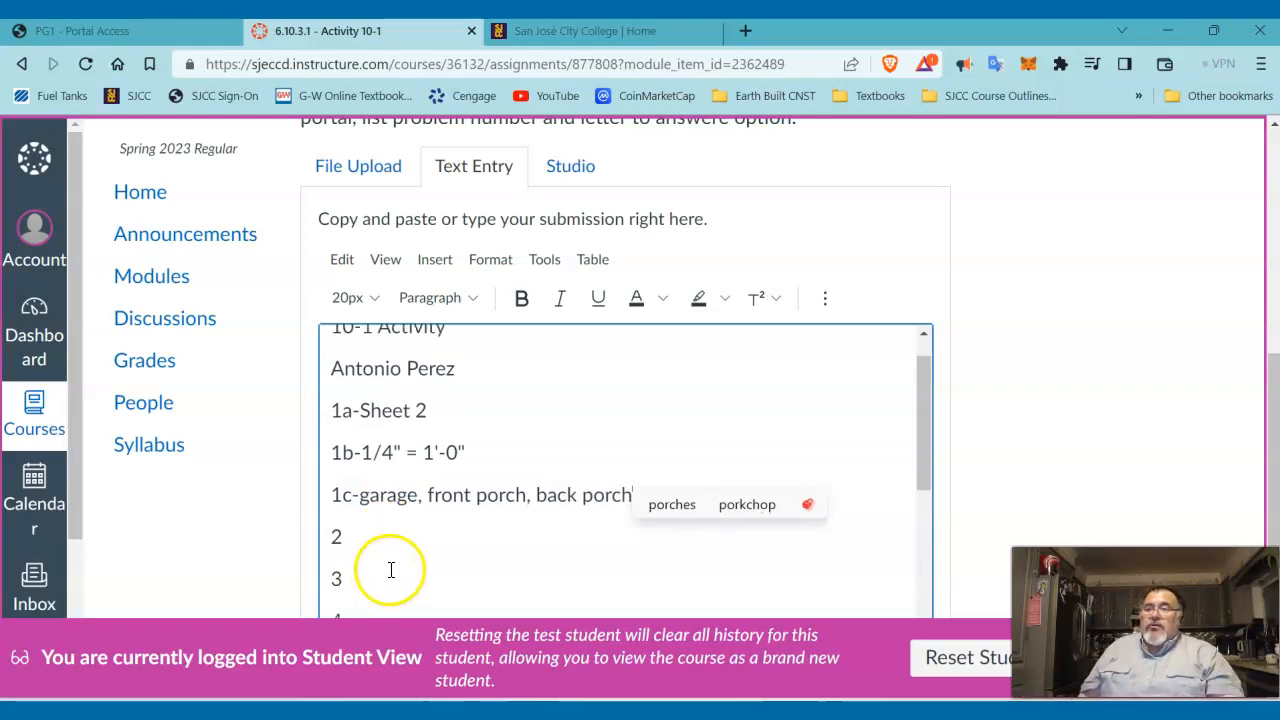
scroll("down", 3)
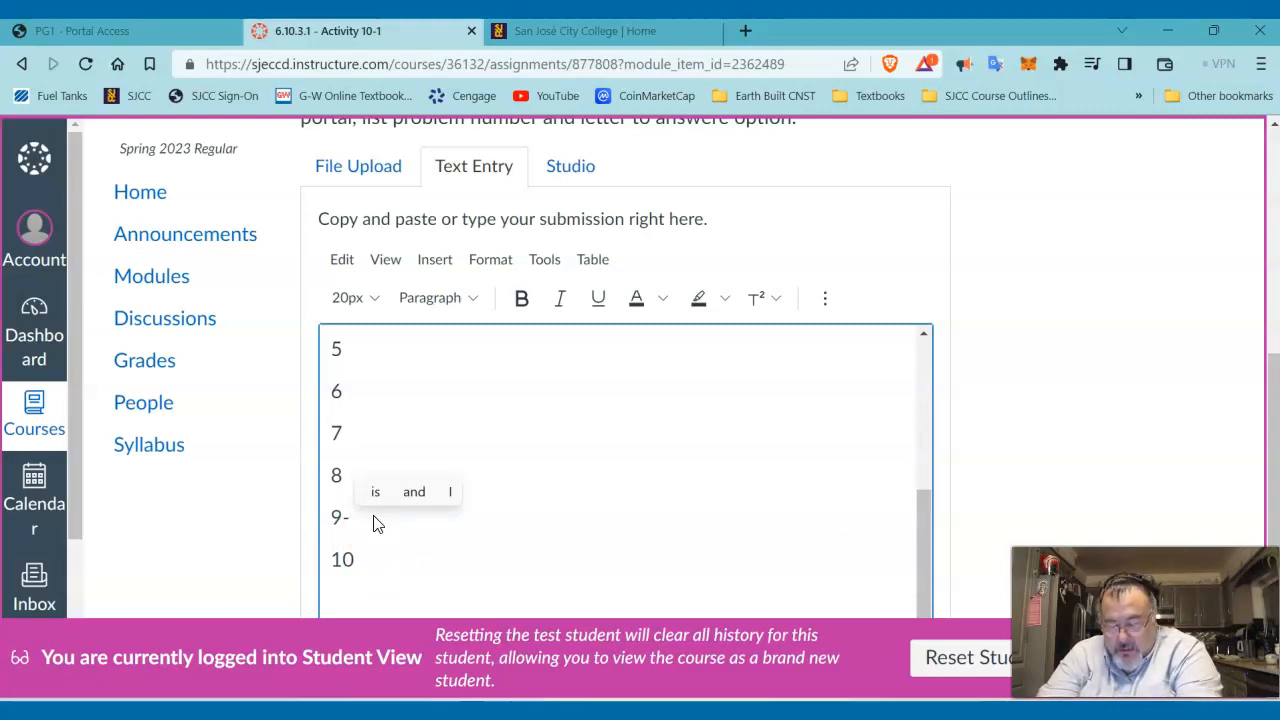
- Type 'sheet 4; grade beam detail #1 & #2' as the answer to item 9
type("a")
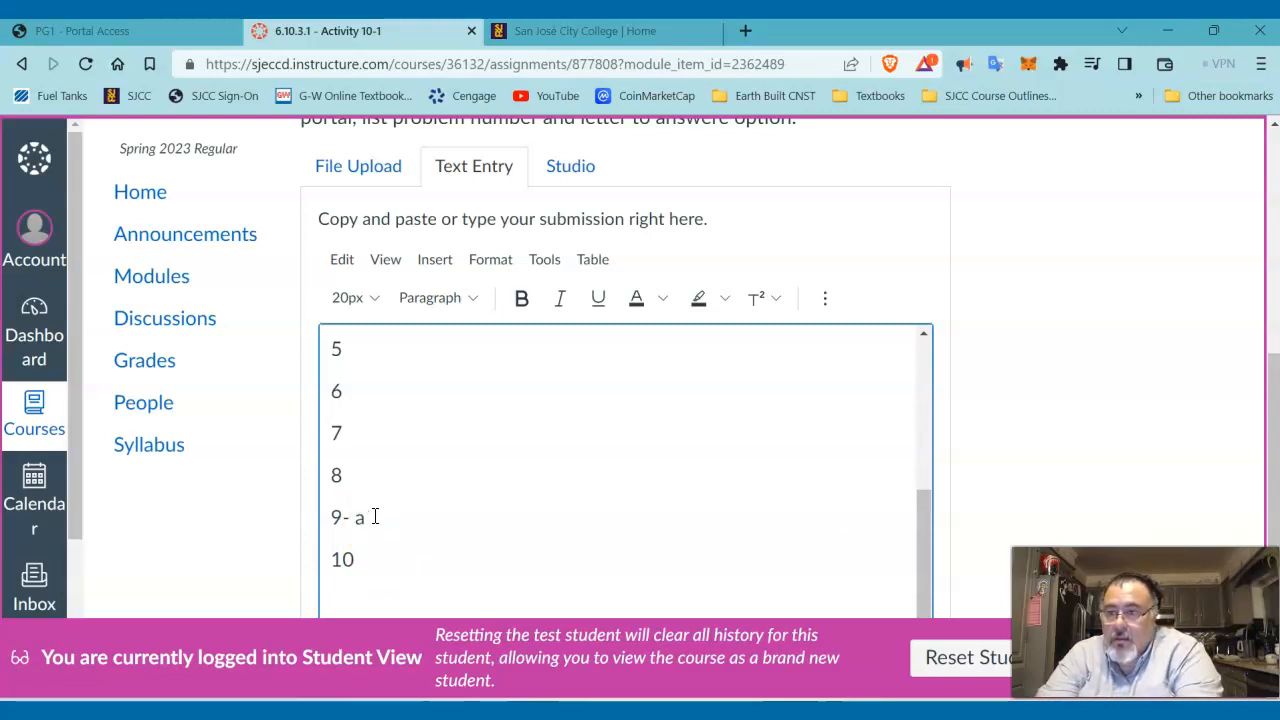
type("shrr")
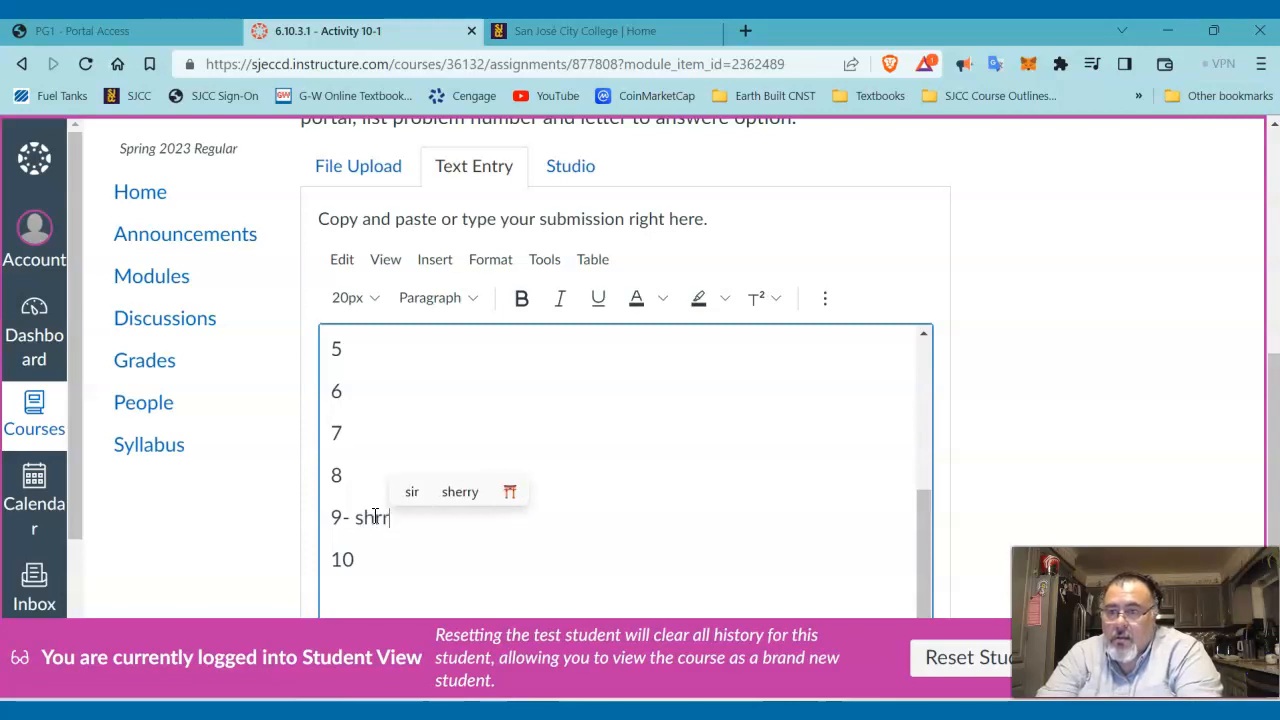
type("sheet")
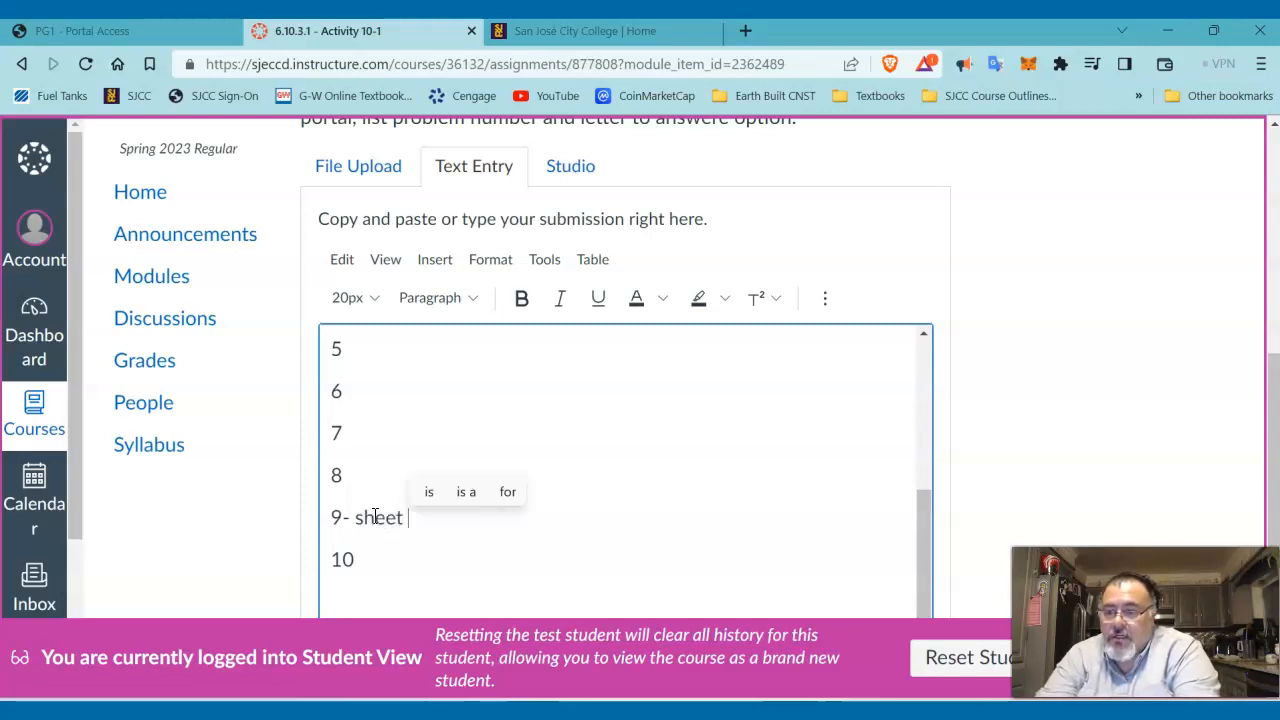
type("4")
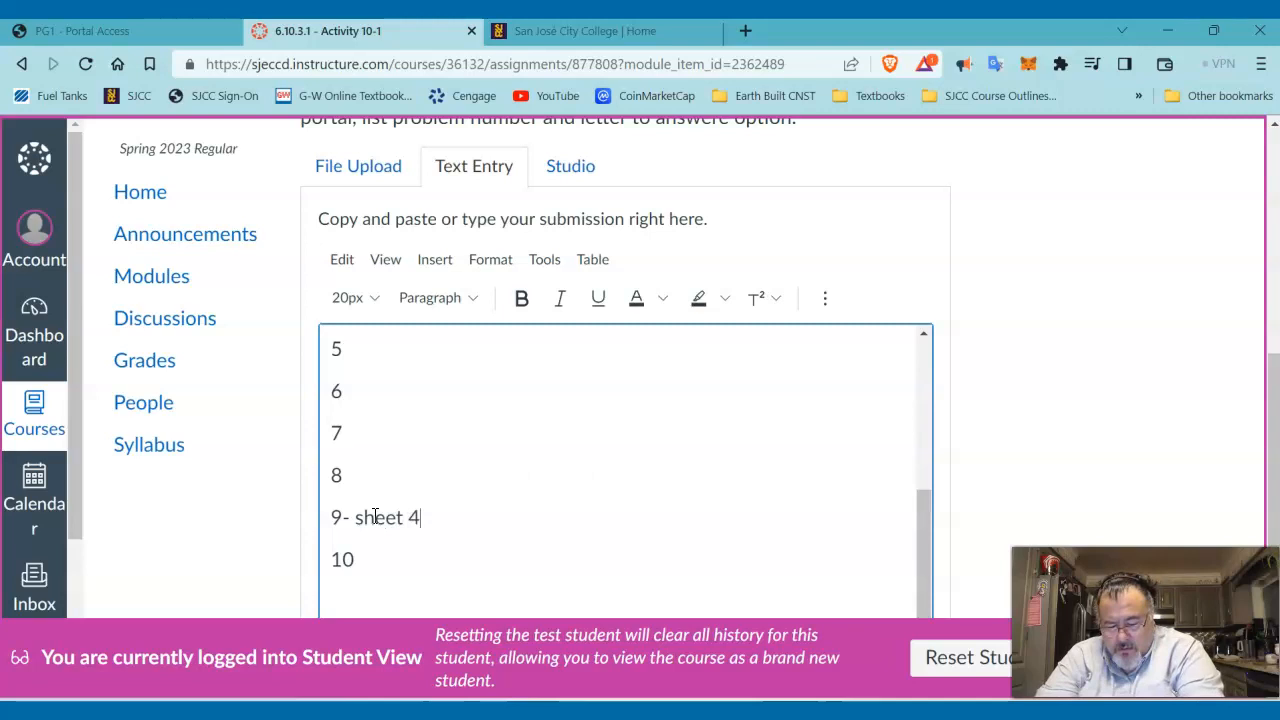
type(";")
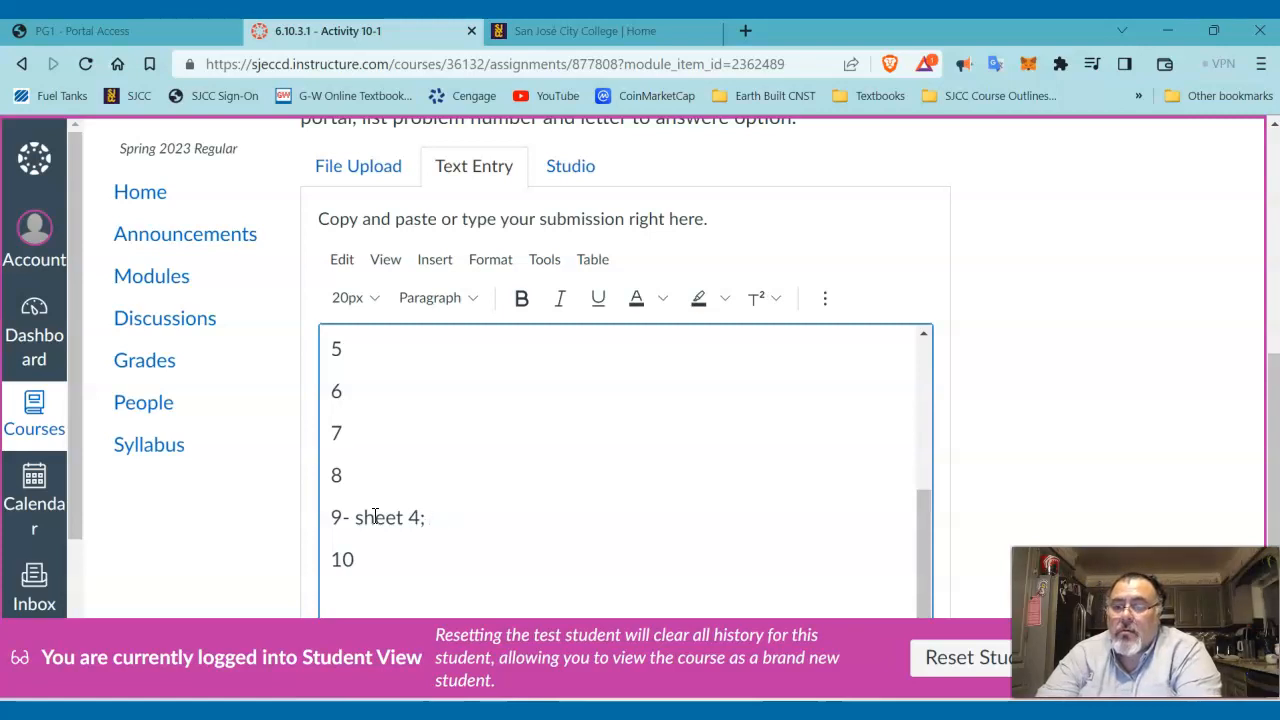
type("grade beam de")
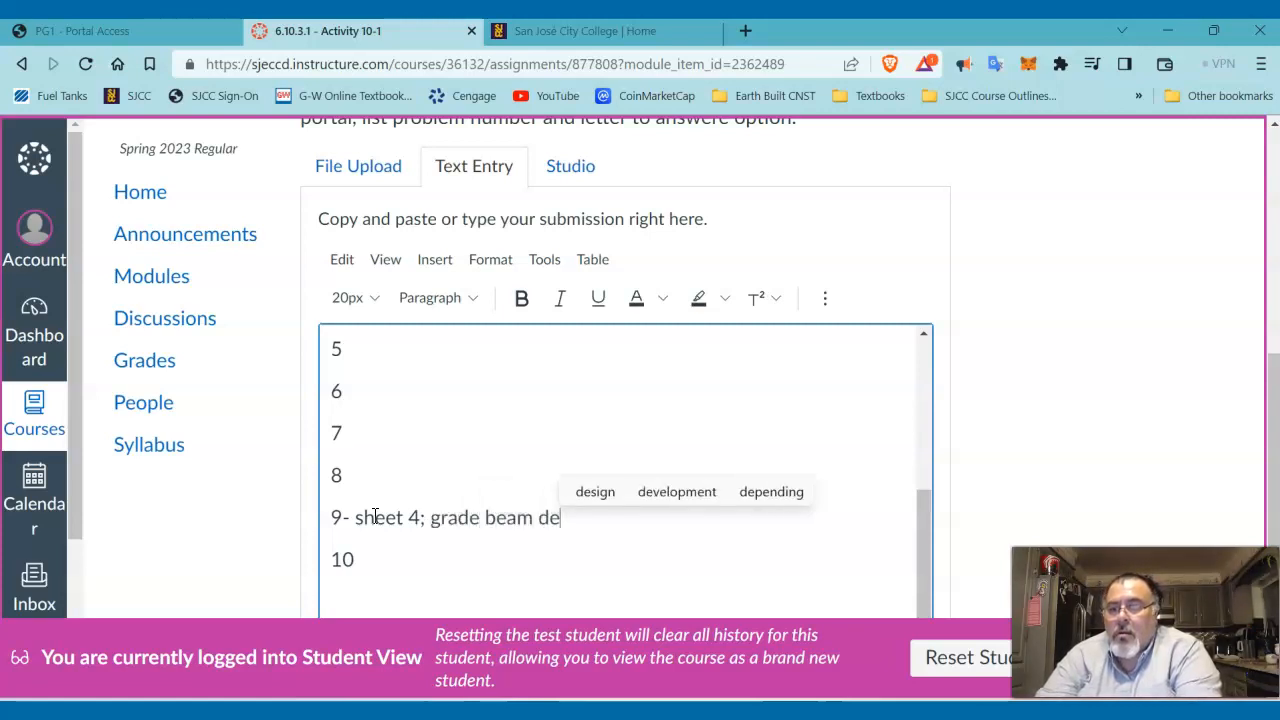
type("tail")
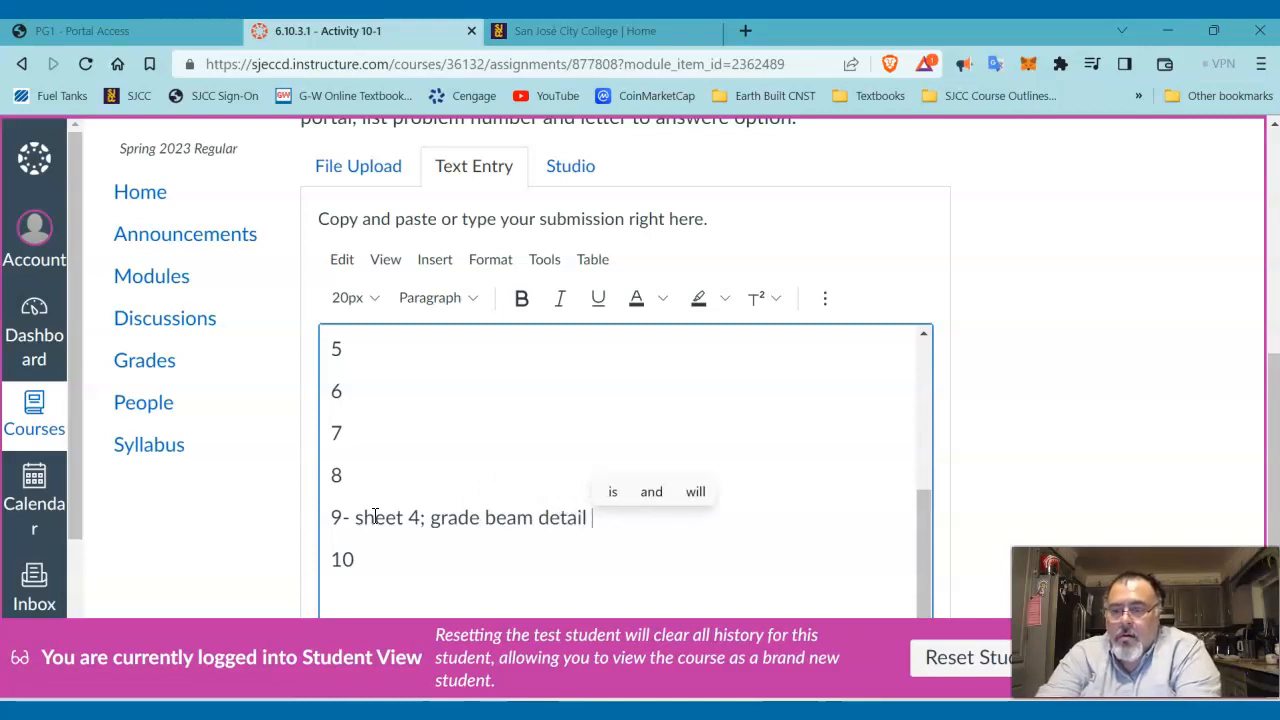
type("#1")
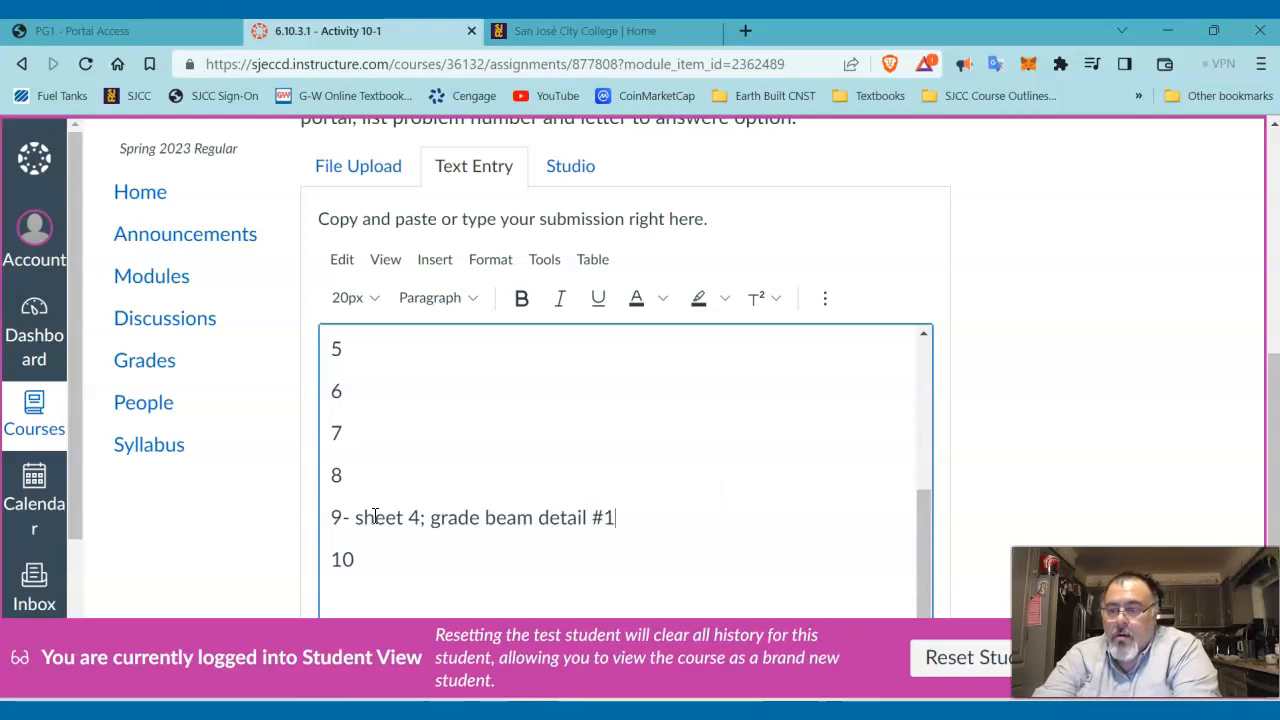
type("&#")
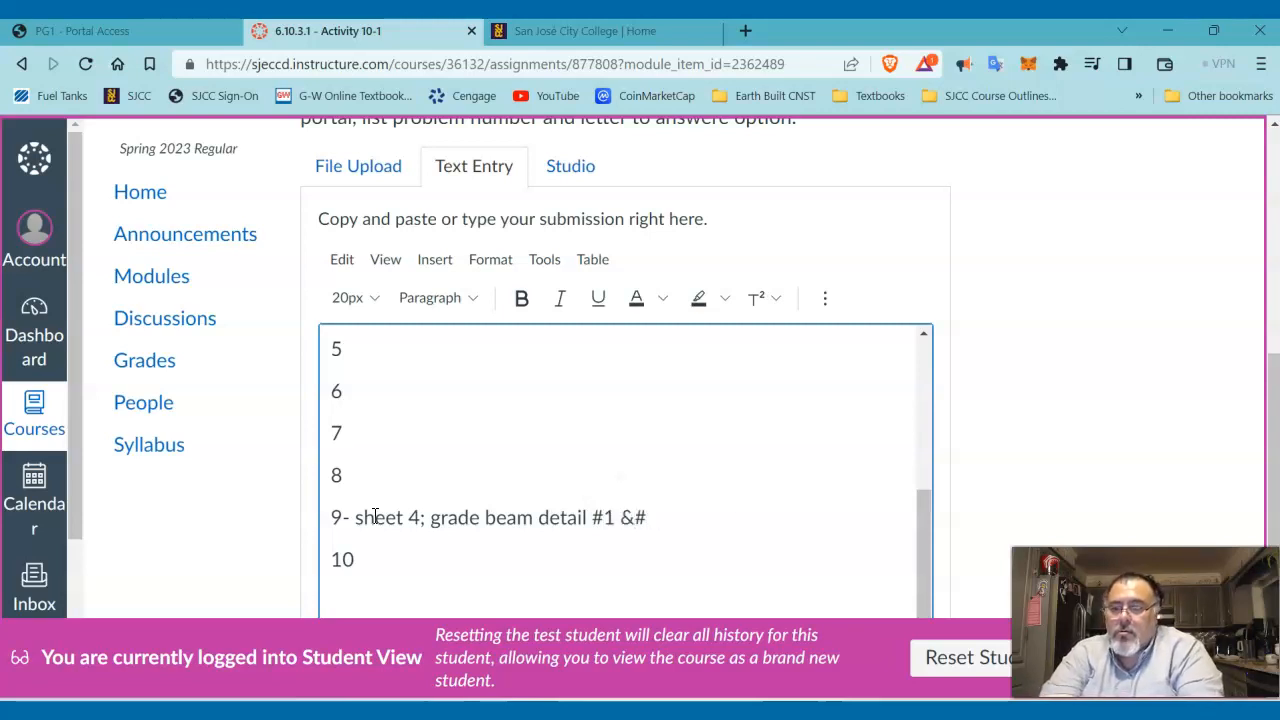
type("2")
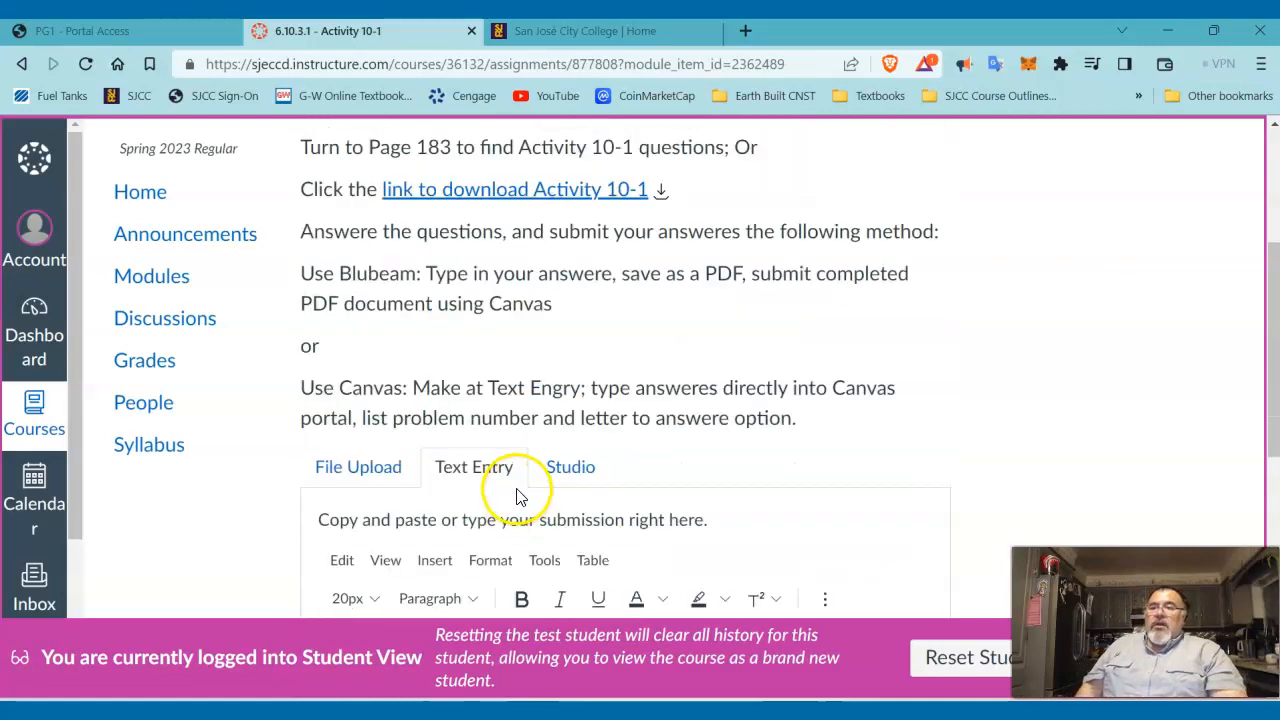
- Scroll down past the finished answer 9 to the Submit Assignment button
scroll("down", 3)
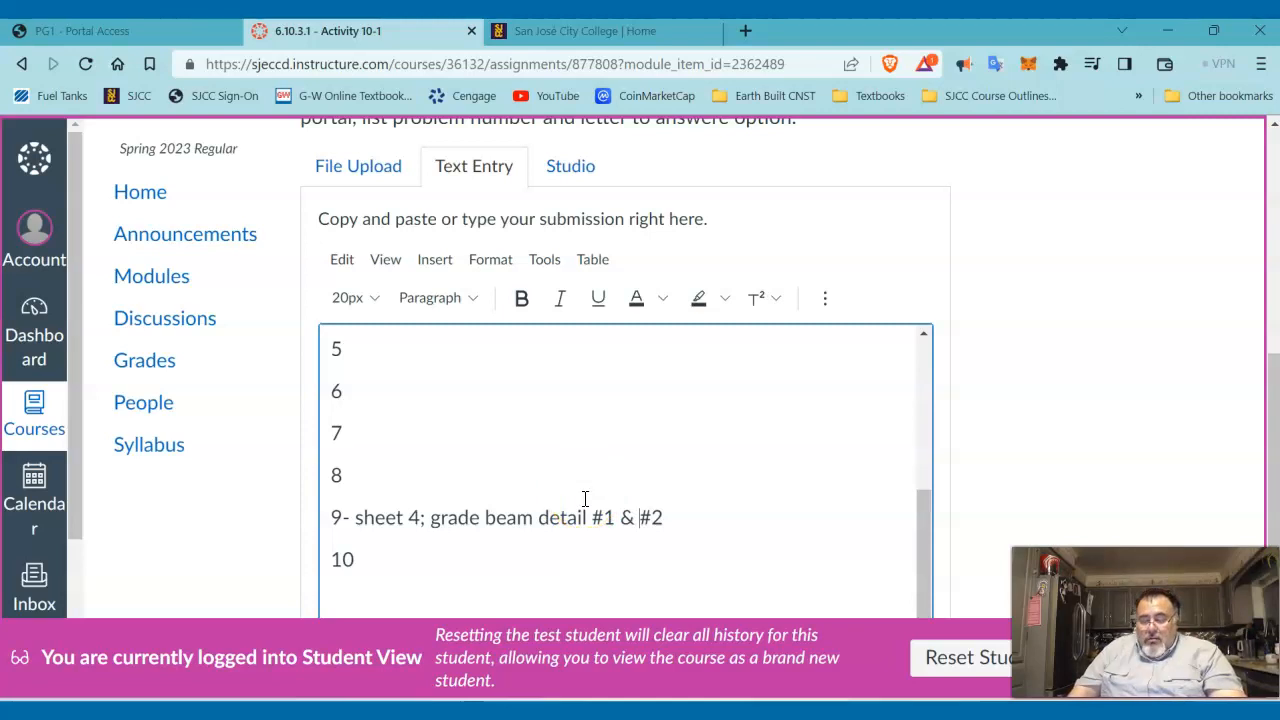
scroll("down", 3)
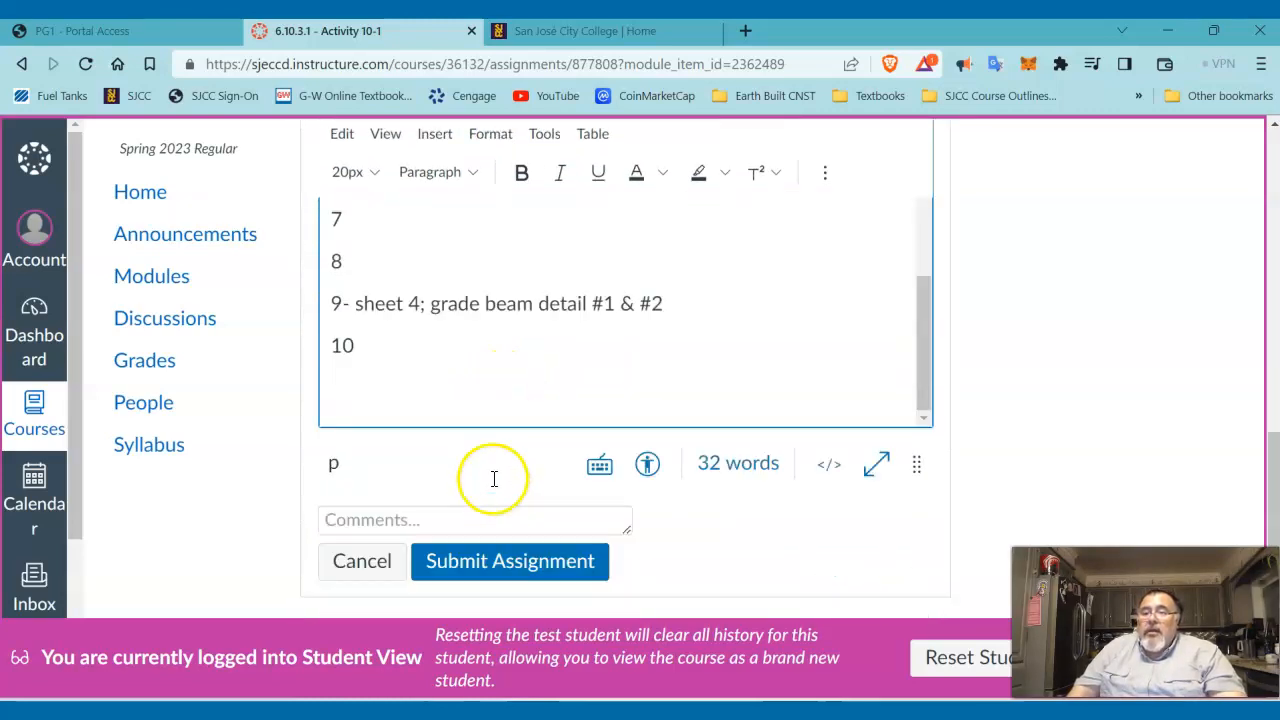
- Submit the Activity 10-1 text entry and get the Submitted! confirmation
left_click(509, 560)
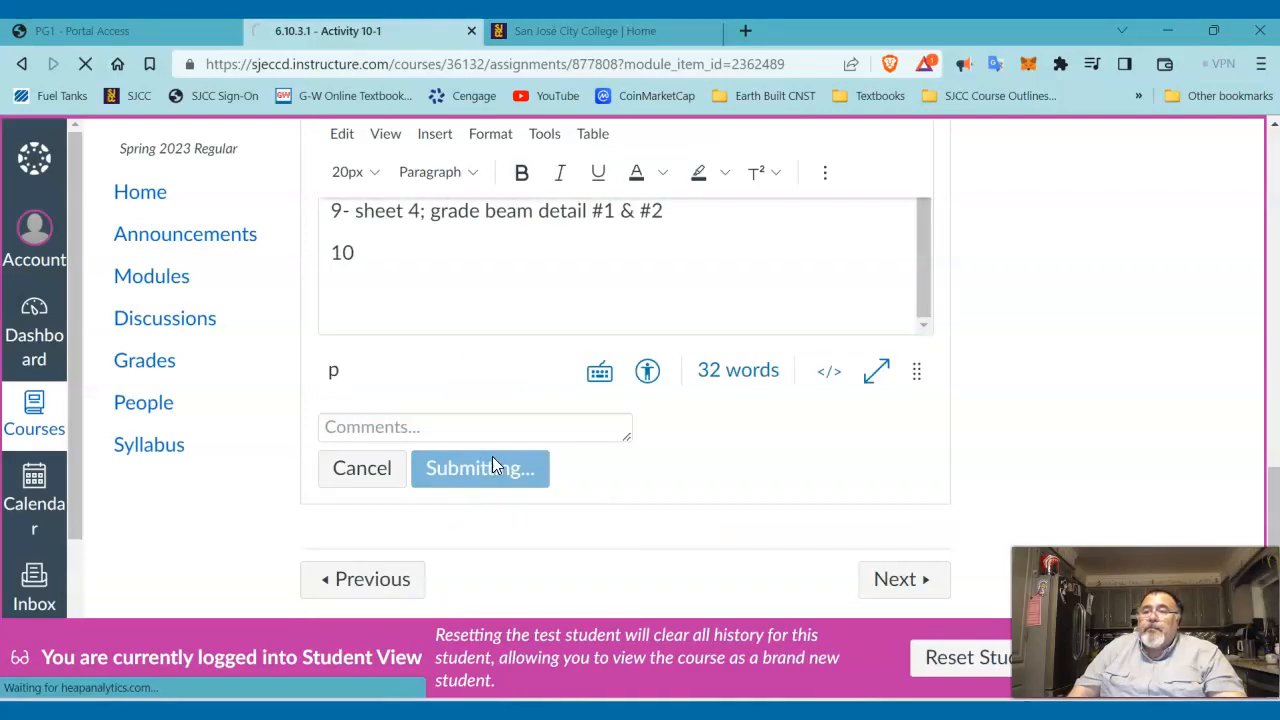
left_click(480, 468)
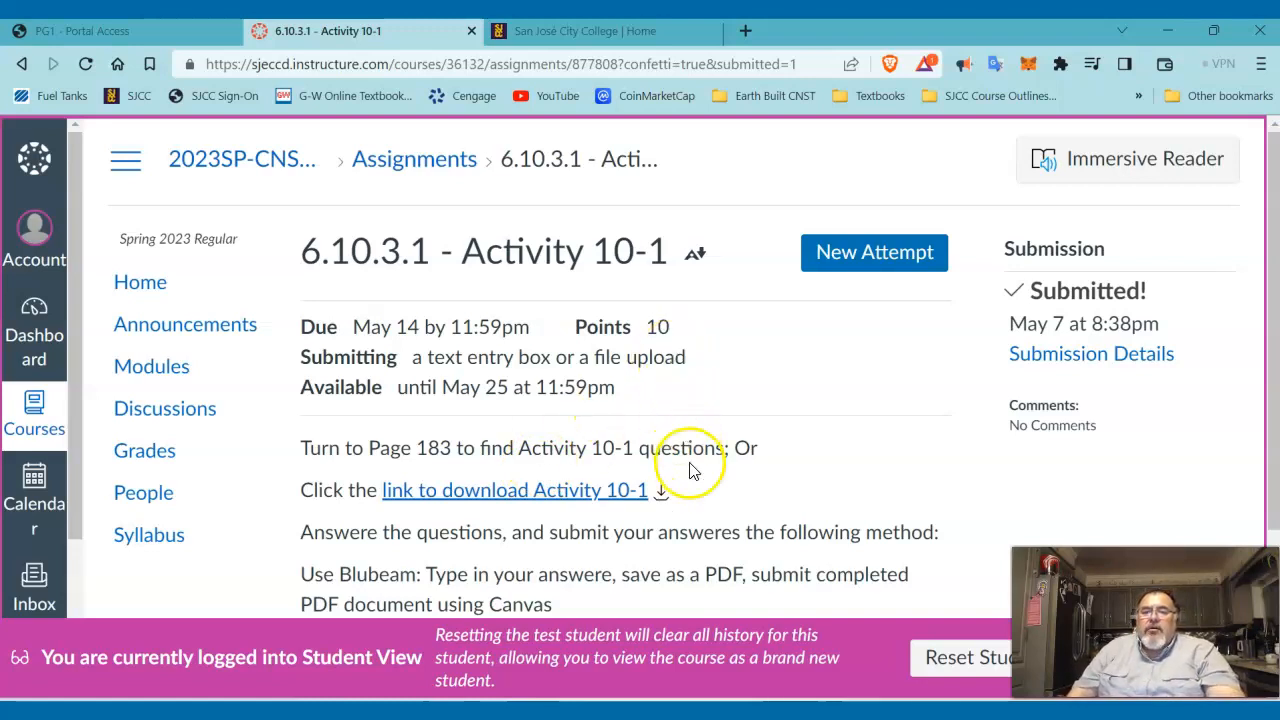
mouse_move(703, 500)
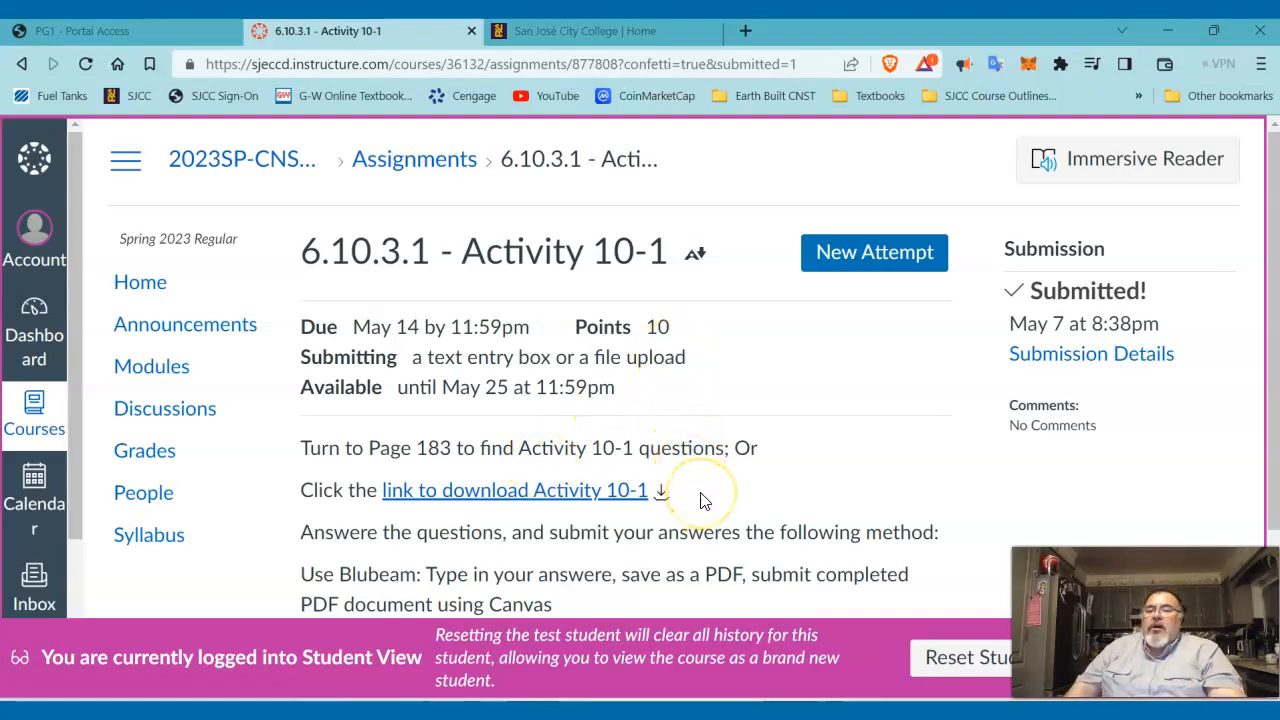
scroll("down", 3)
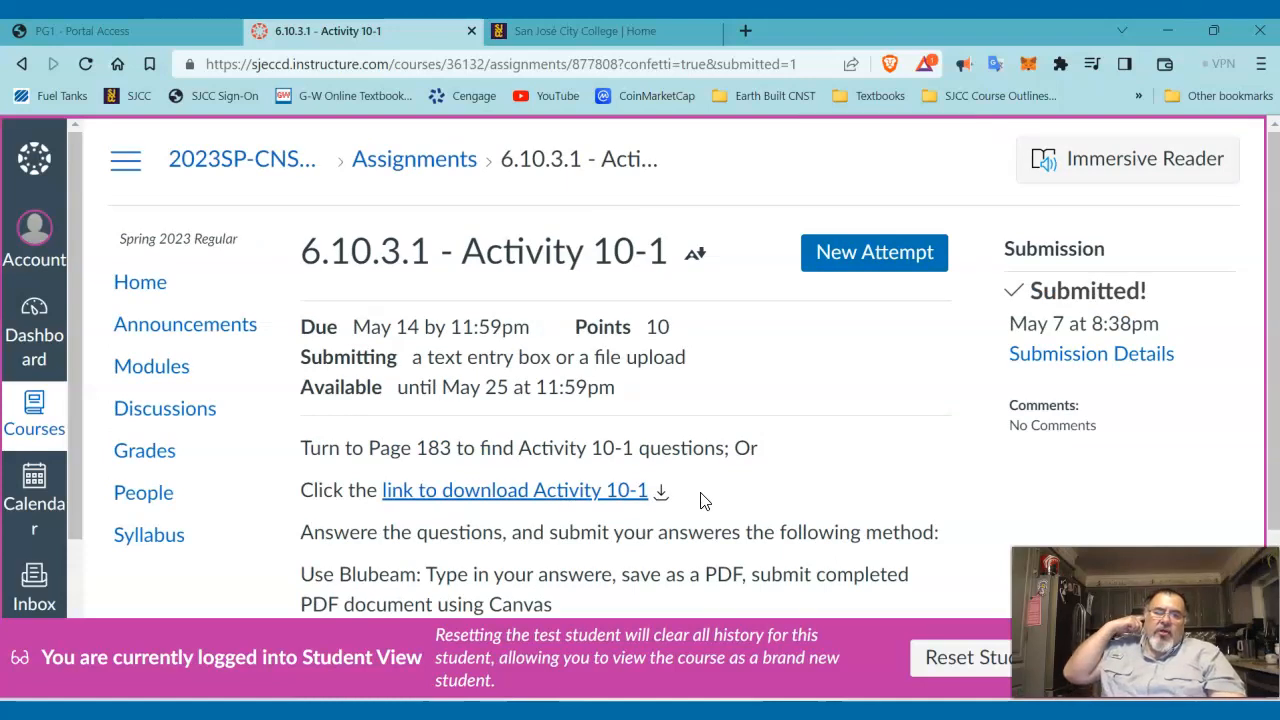
scroll("down", 3)
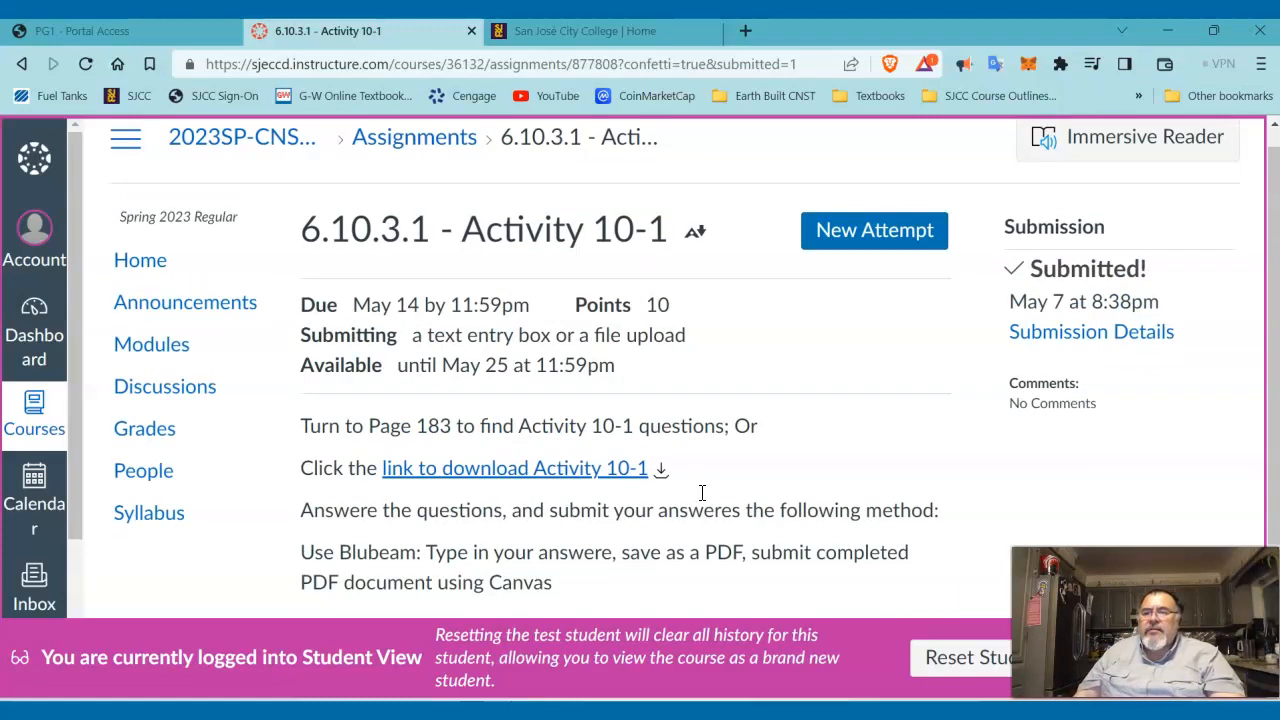
mouse_move(705, 500)
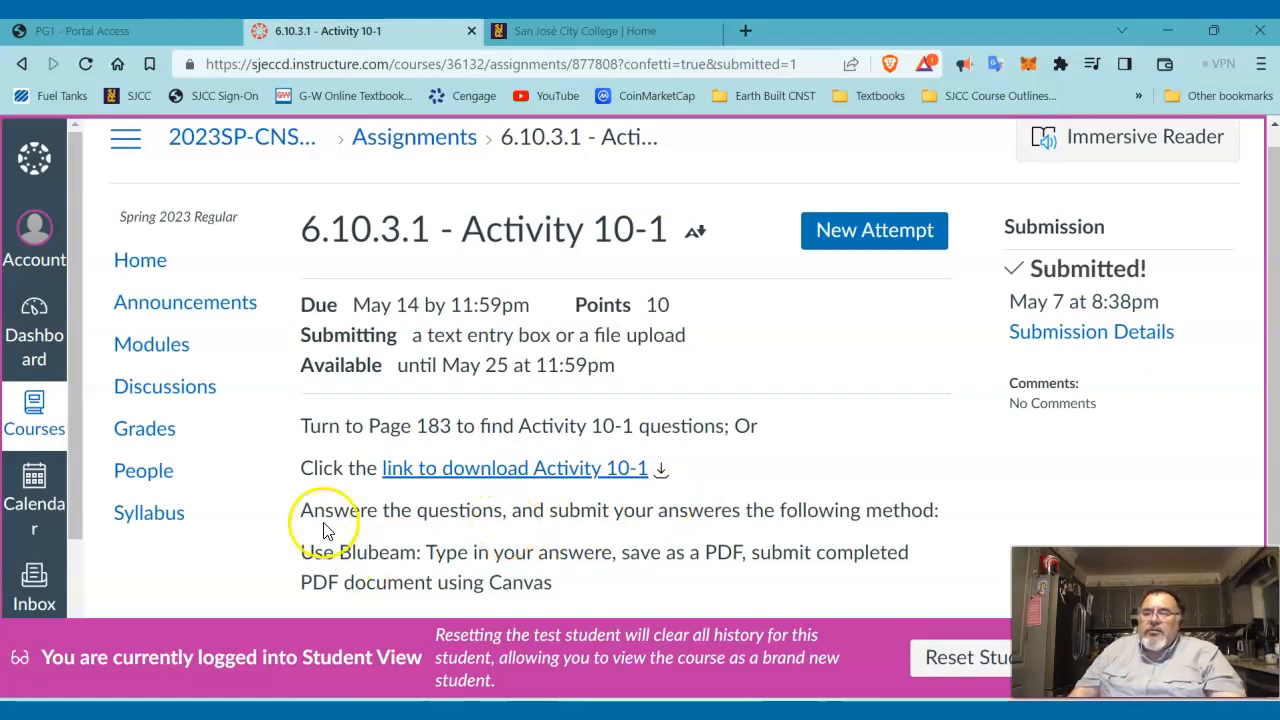
mouse_move(149, 512)
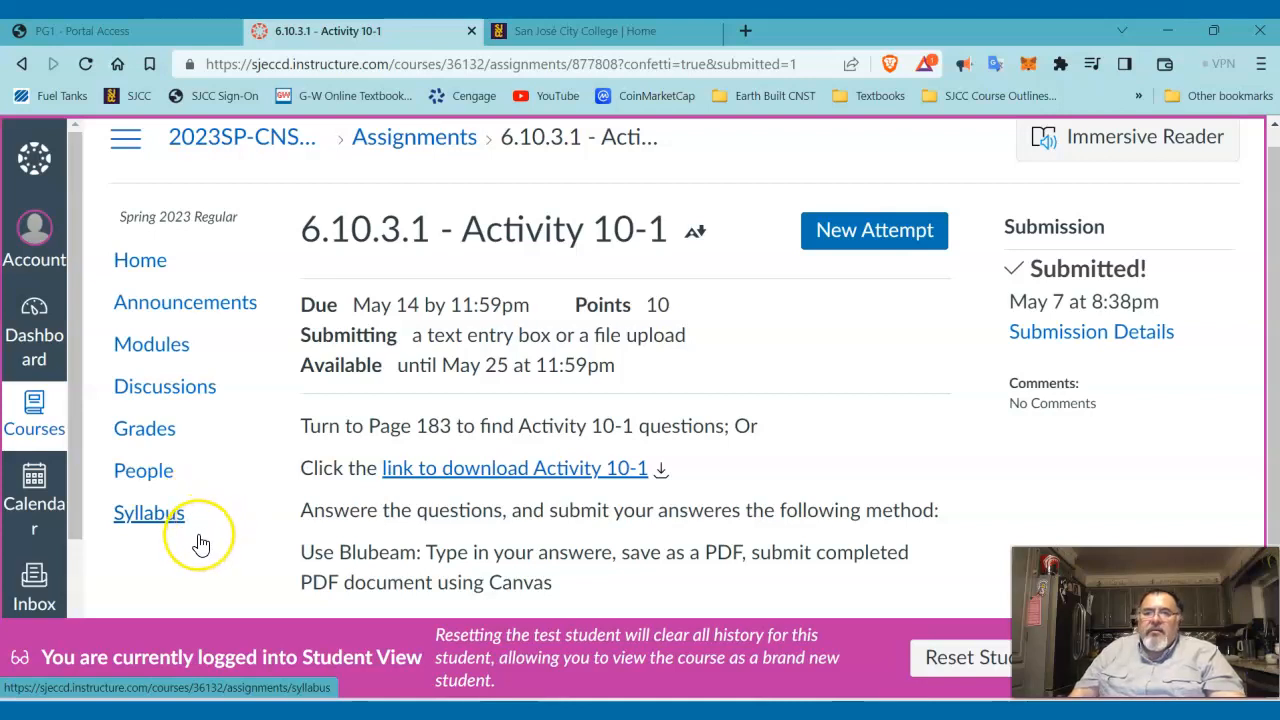